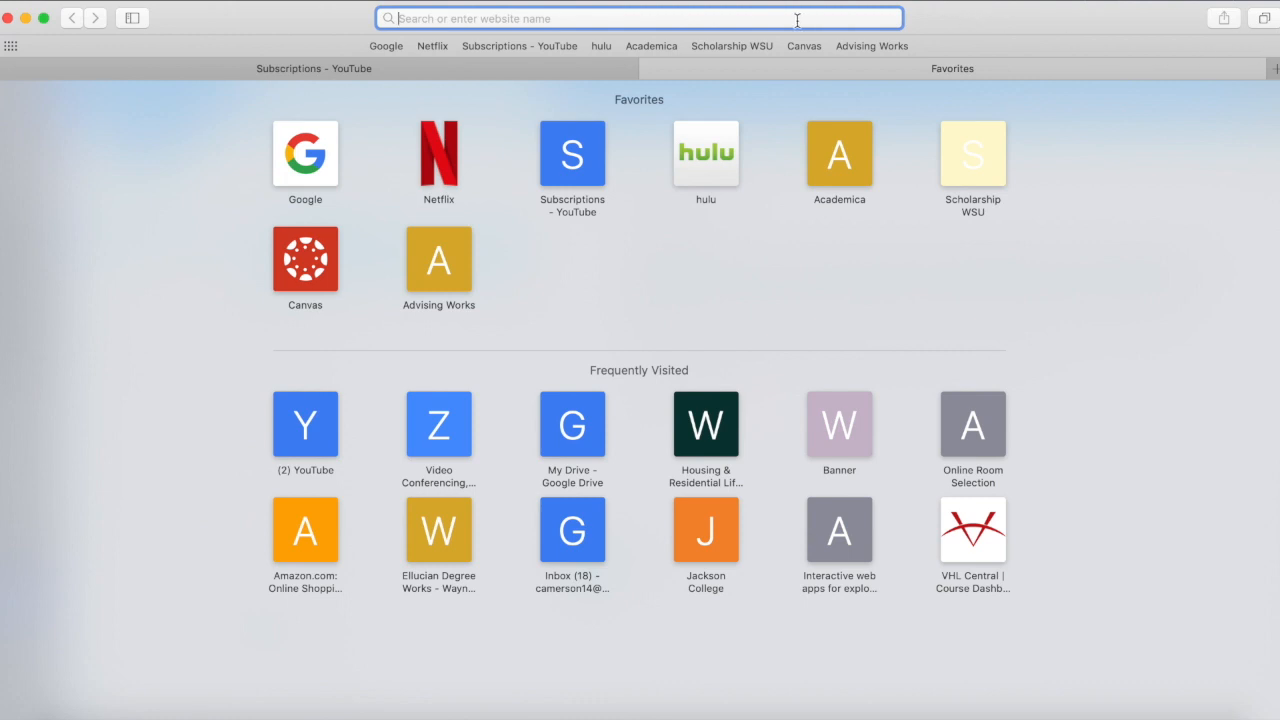
- Load zoom.us in a new tab, glance at the YouTube tab, and return to Zoom
text(zoom.us)
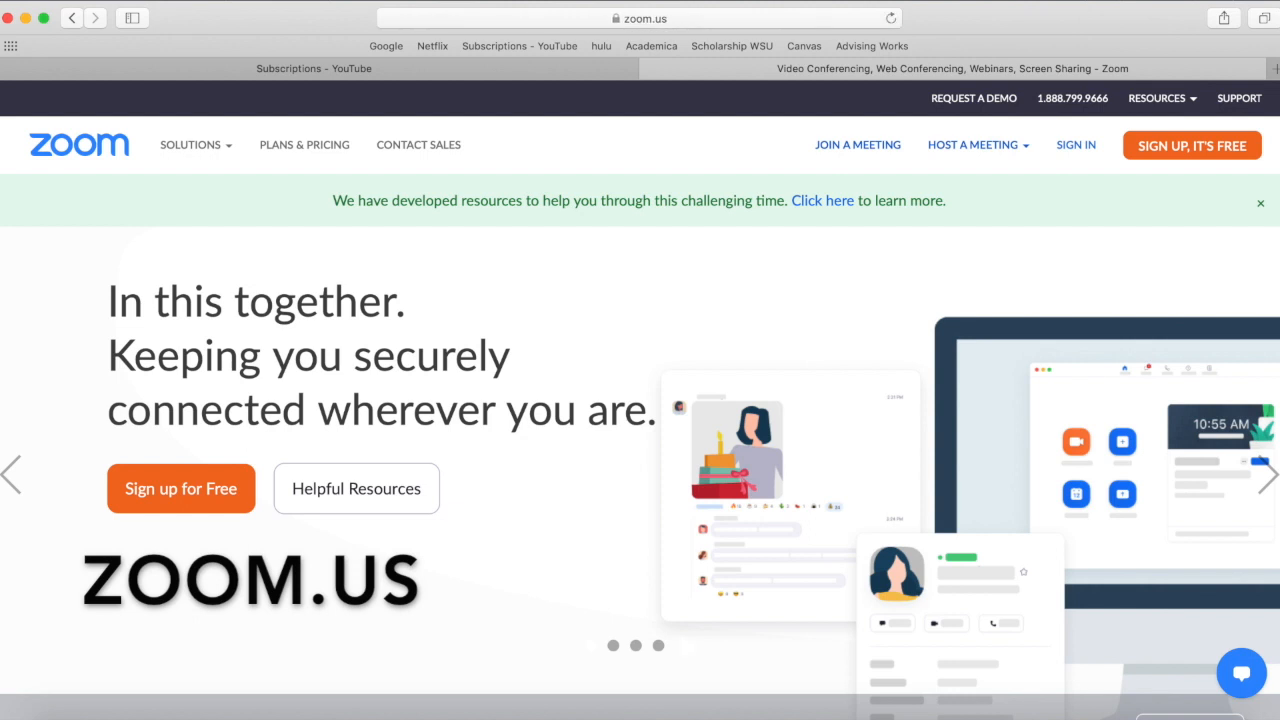
mouse_move(936, 2)
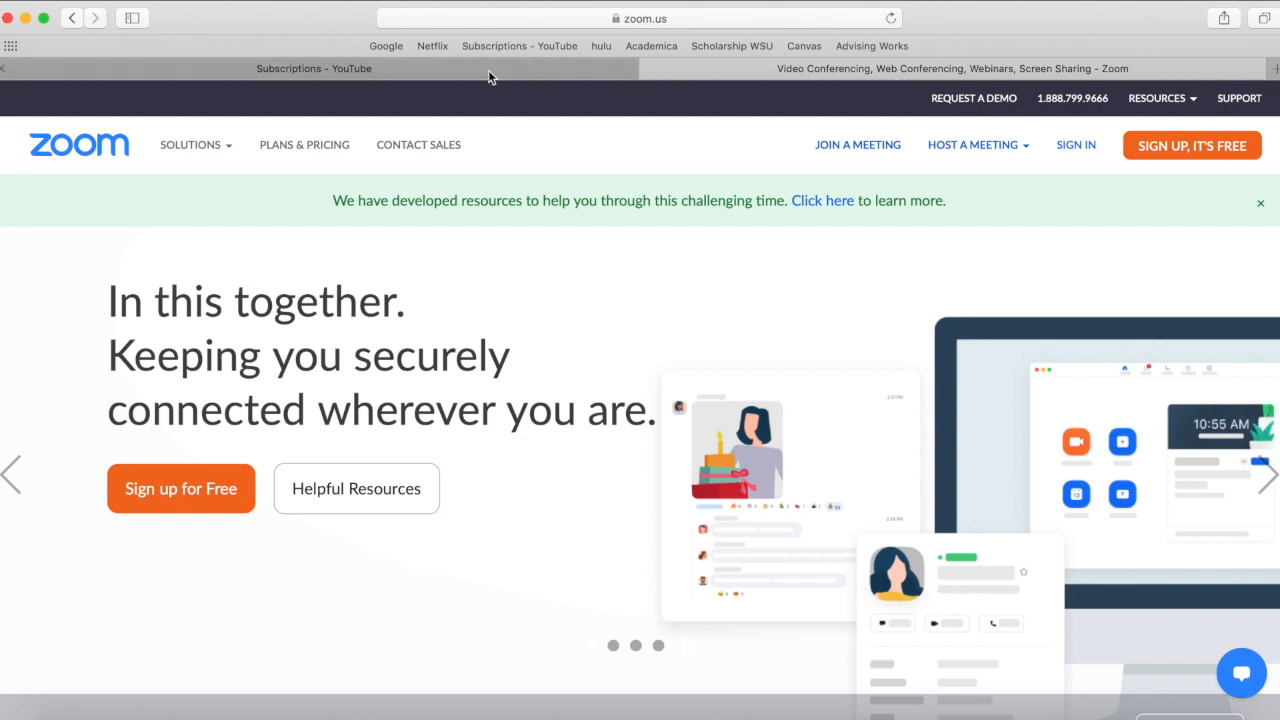
click(312, 68)
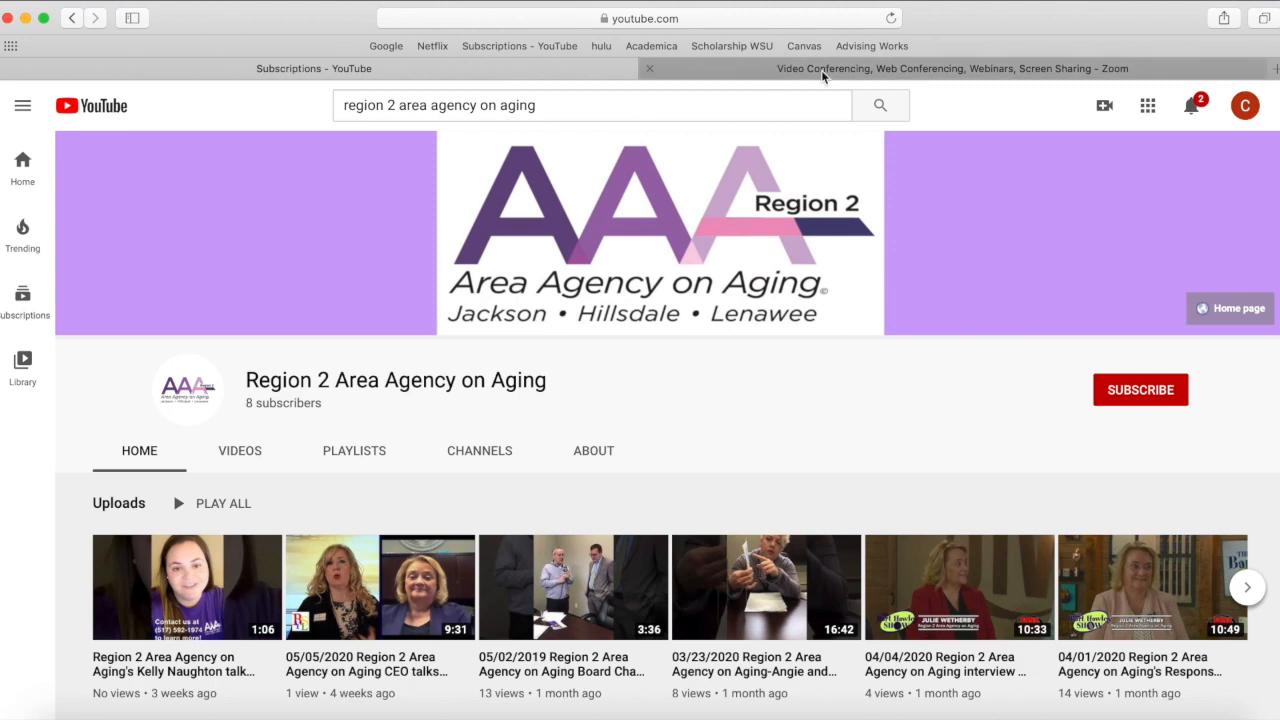
click(950, 68)
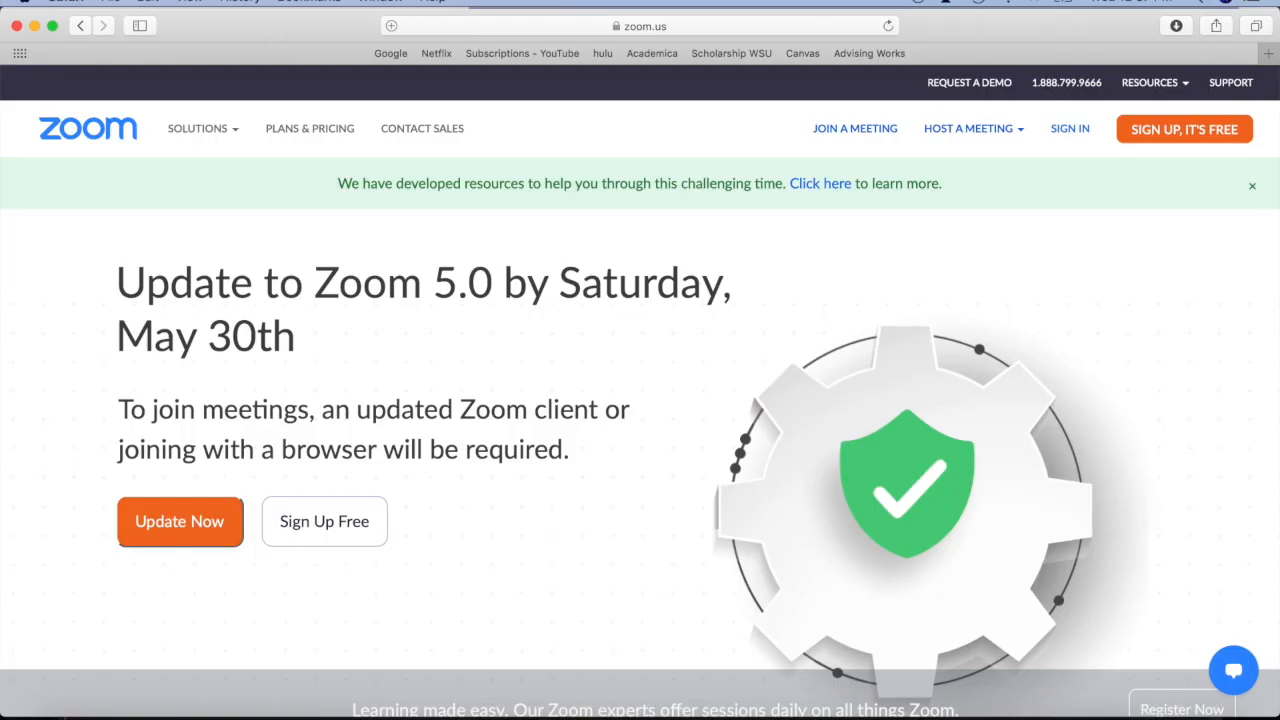
mouse_move(1208, 104)
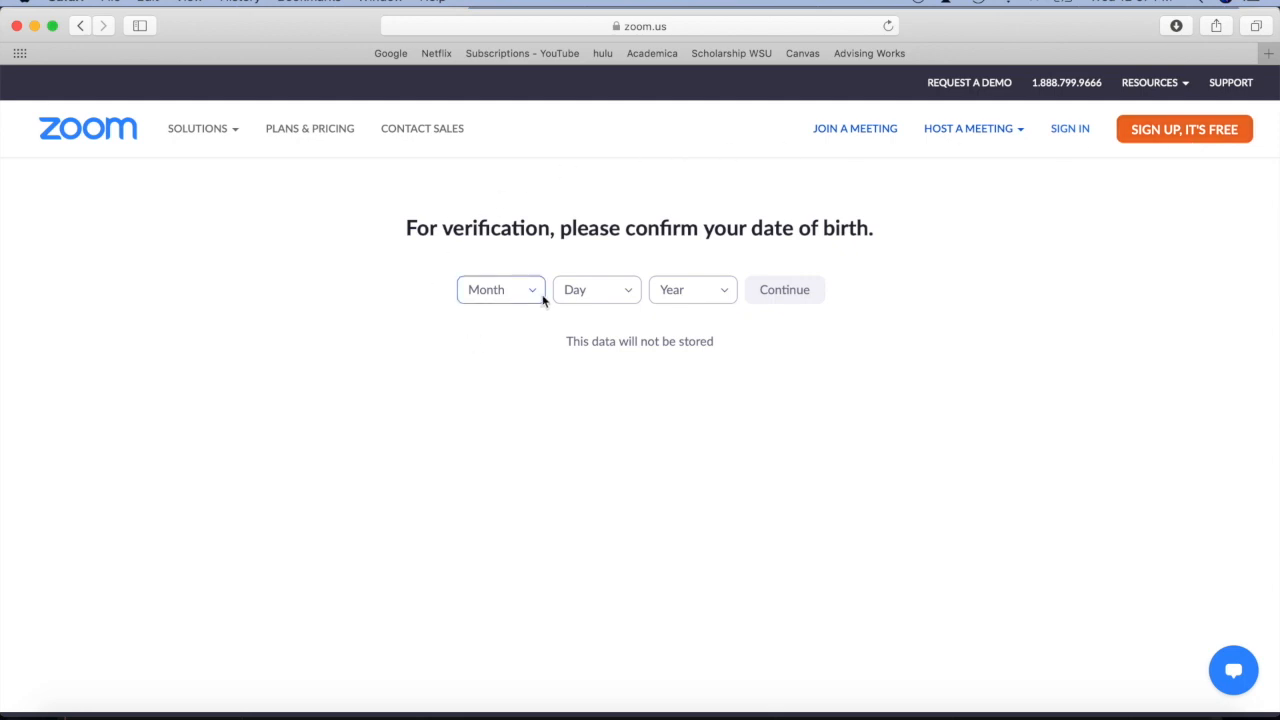
- Enter a date of birth of August 2 with the chosen year to pass age verification
click(596, 288)
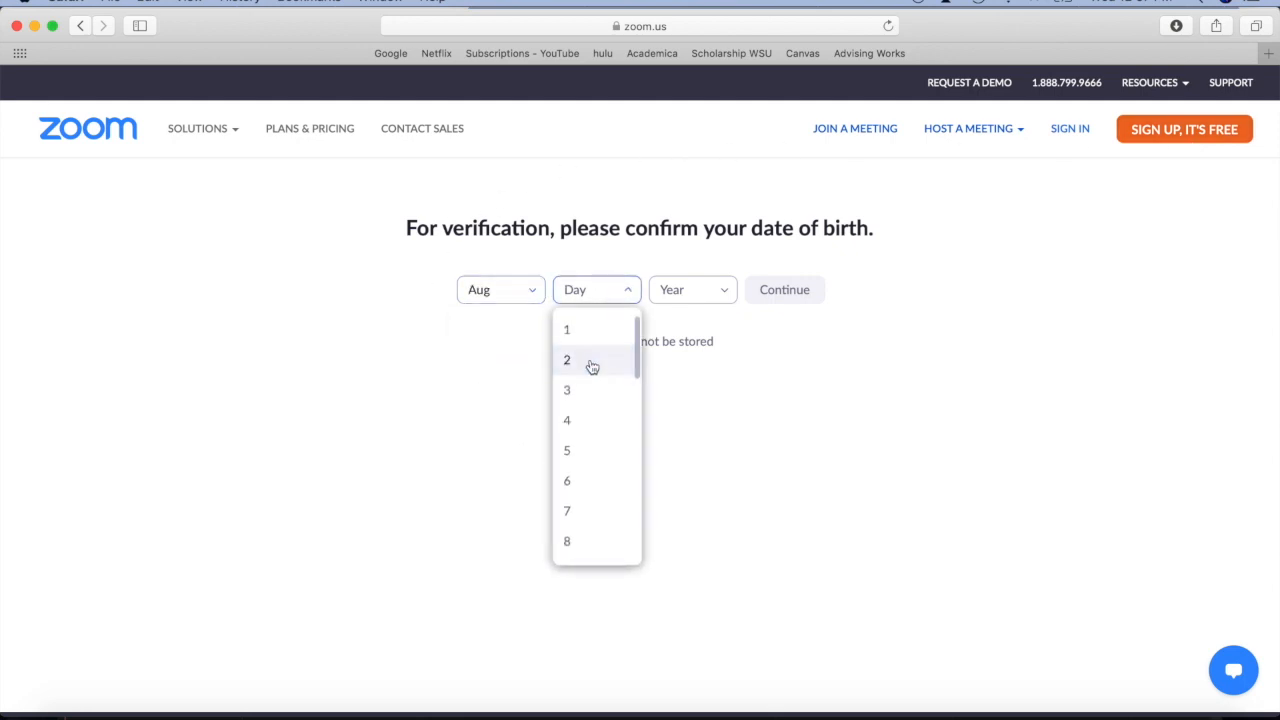
click(568, 360)
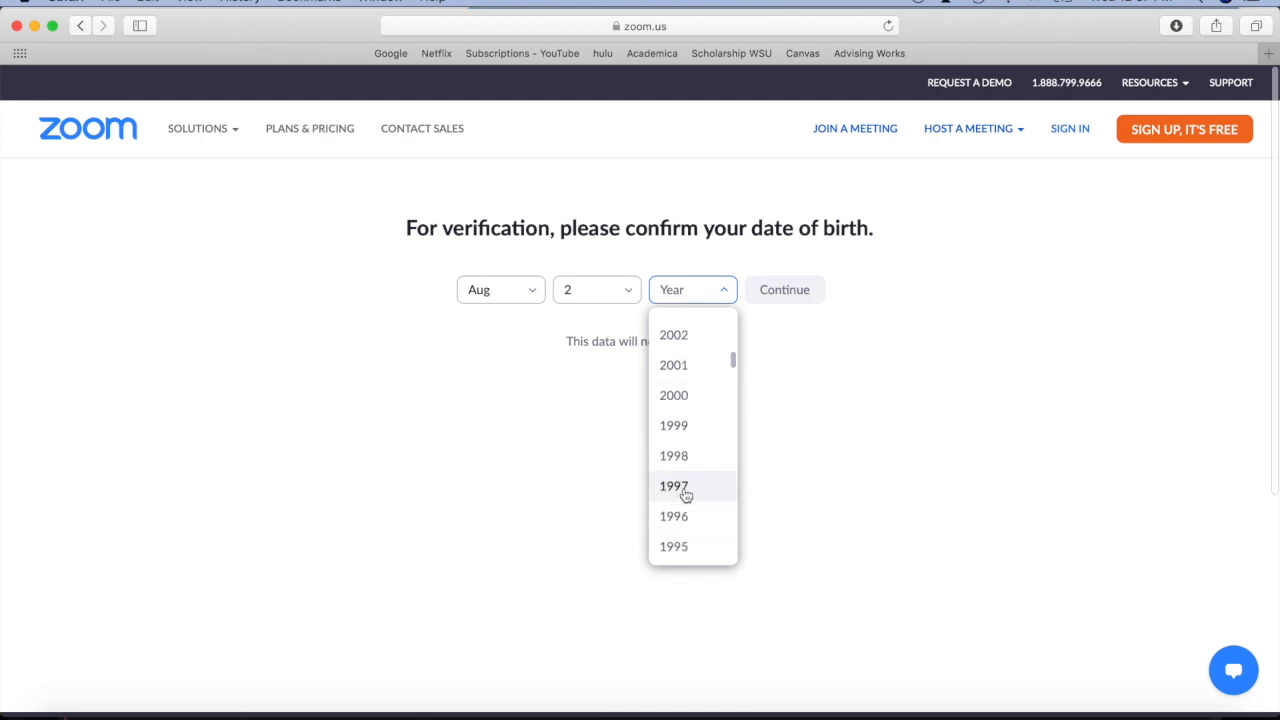
click(672, 486)
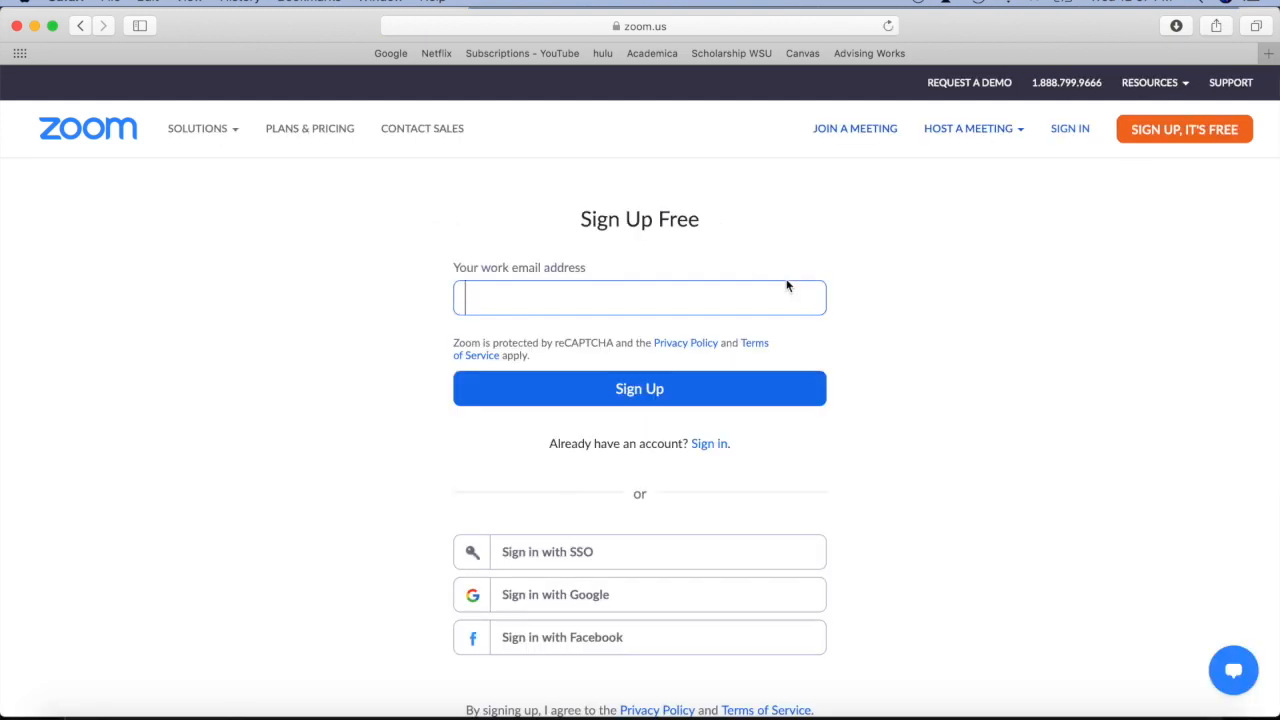
mouse_move(648, 248)
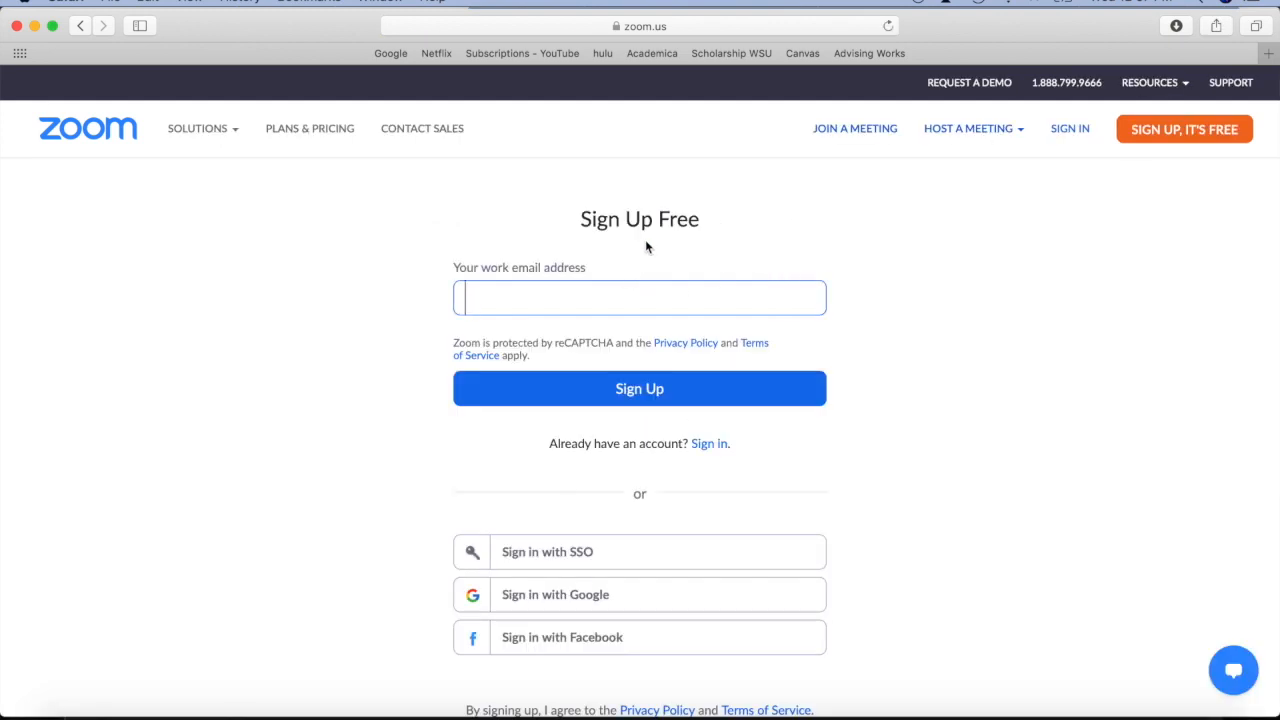
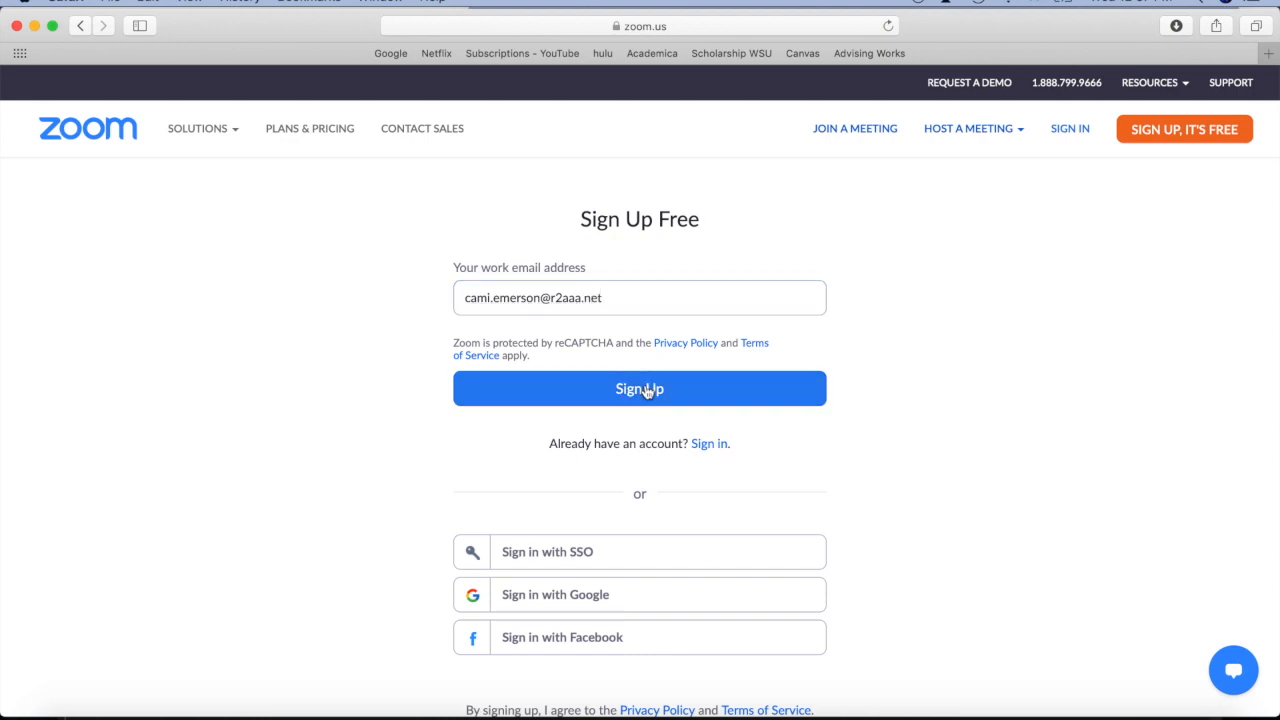
click(640, 388)
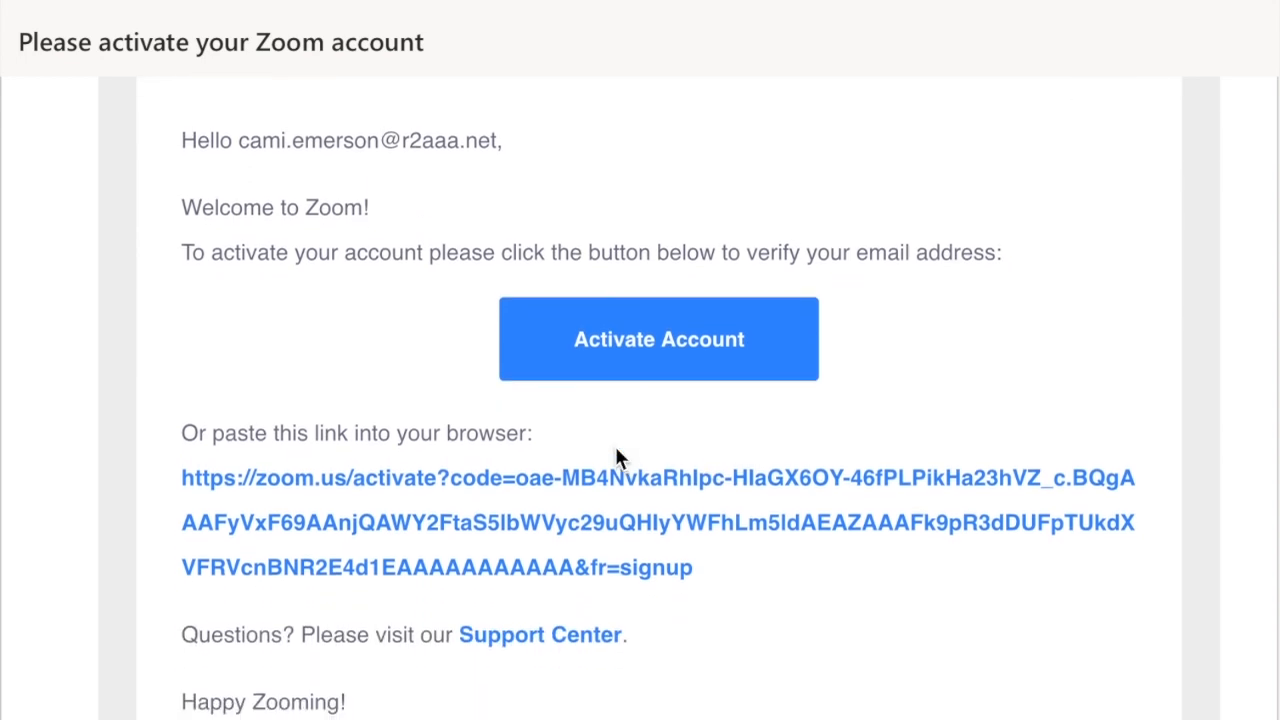
- Scroll through the Zoom activation email to locate the activation URL
scroll(down, 3)
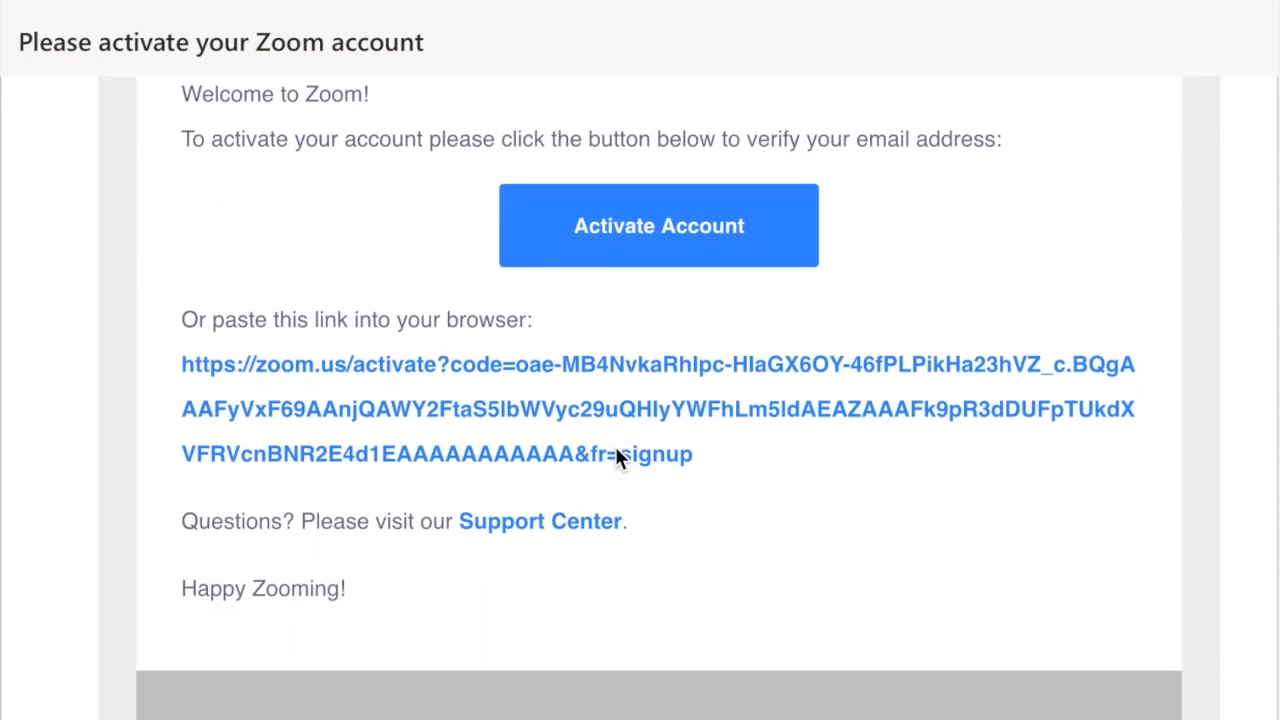
scroll(up, 3)
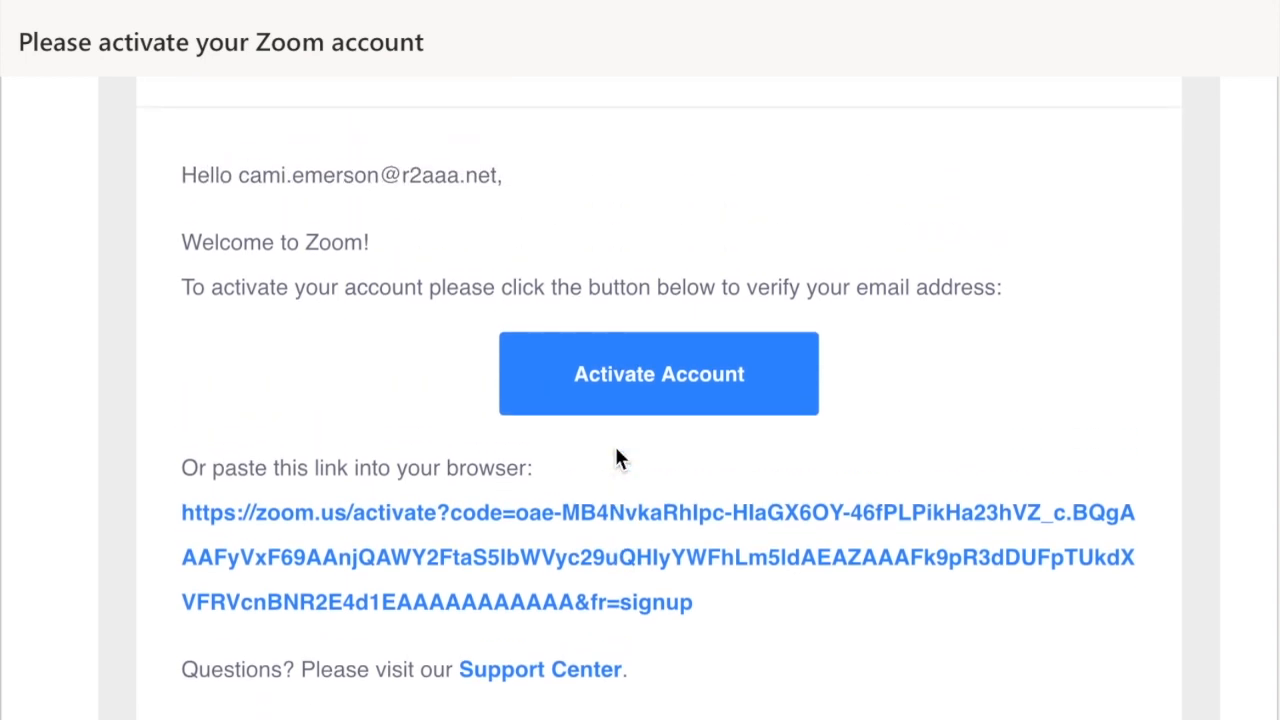
scroll(up, 3)
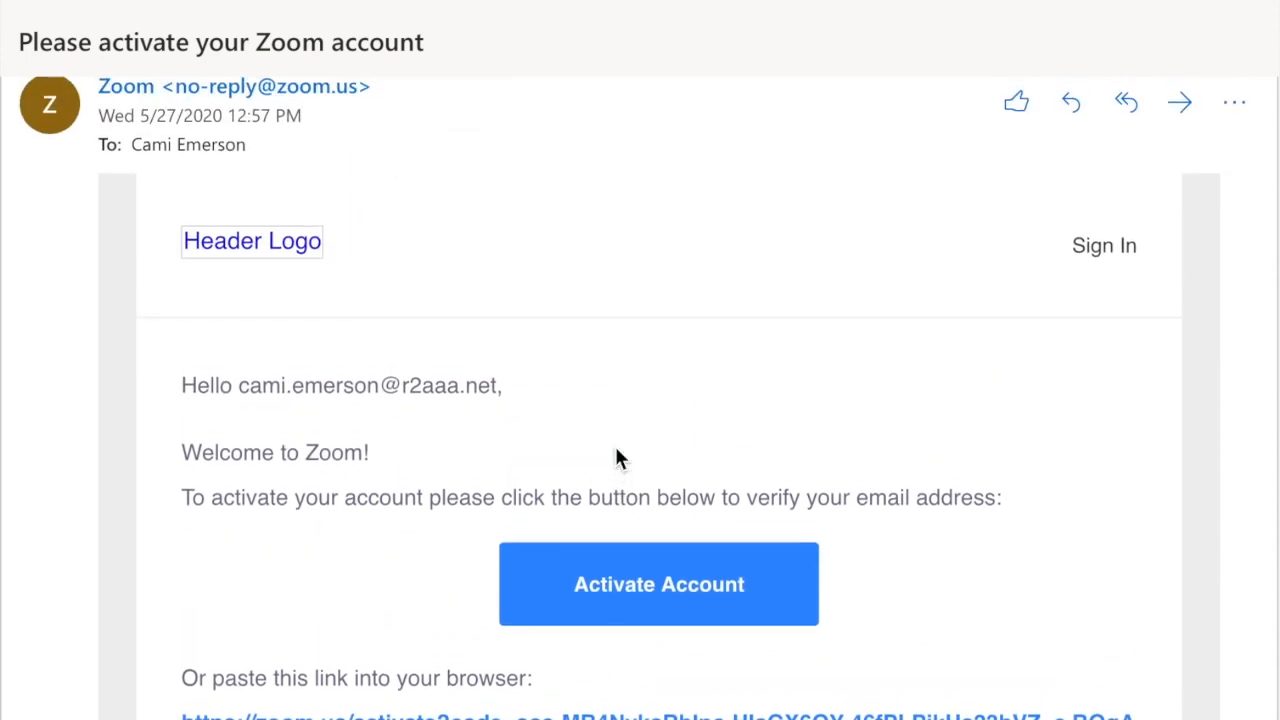
mouse_move(612, 610)
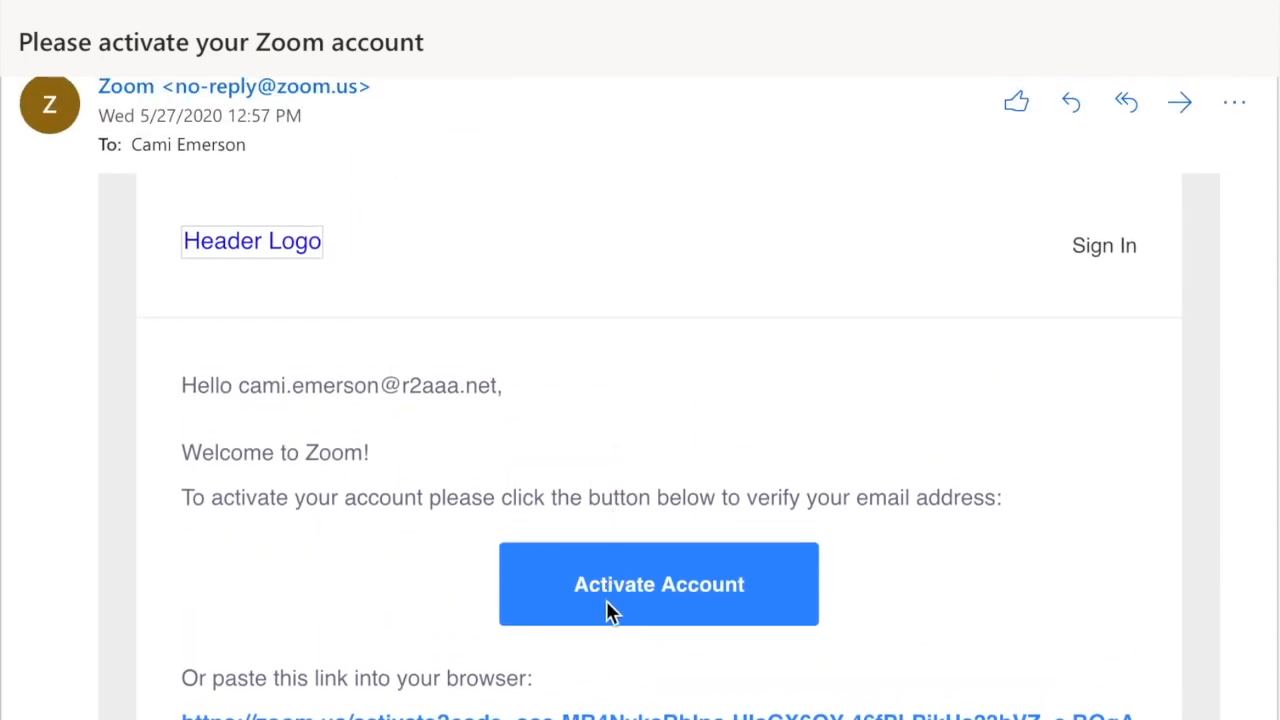
mouse_move(660, 590)
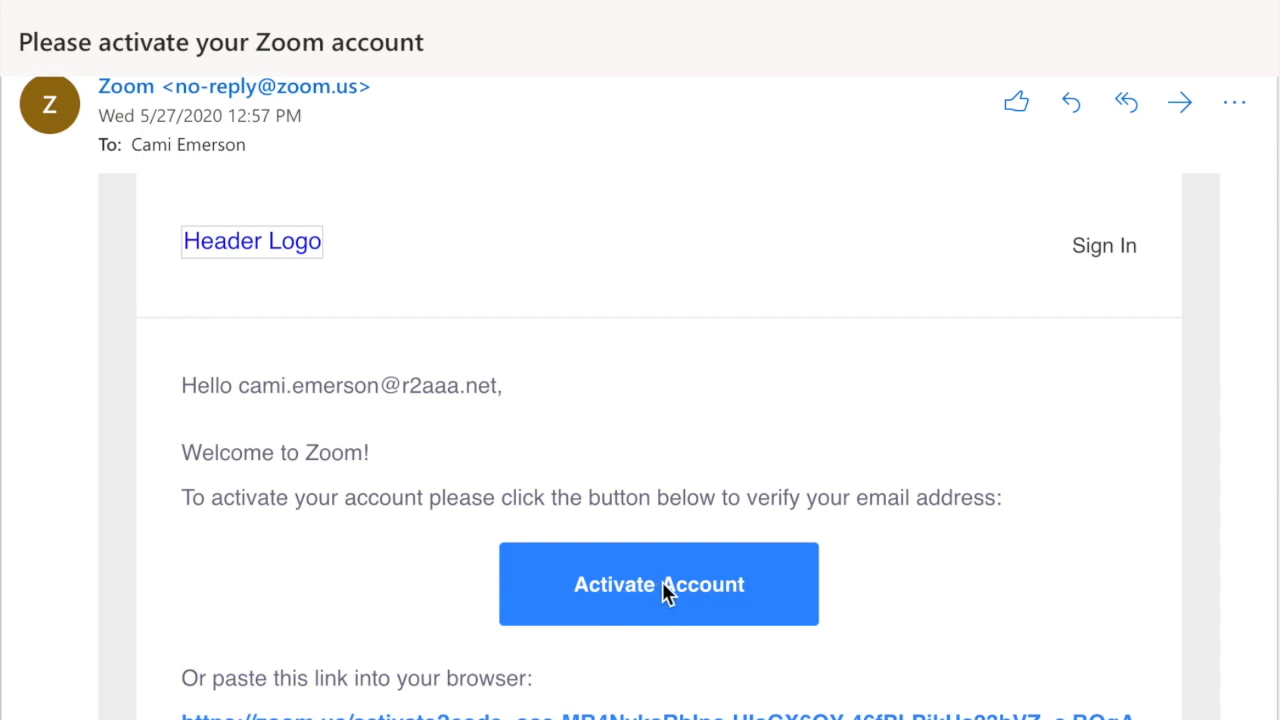
mouse_move(658, 584)
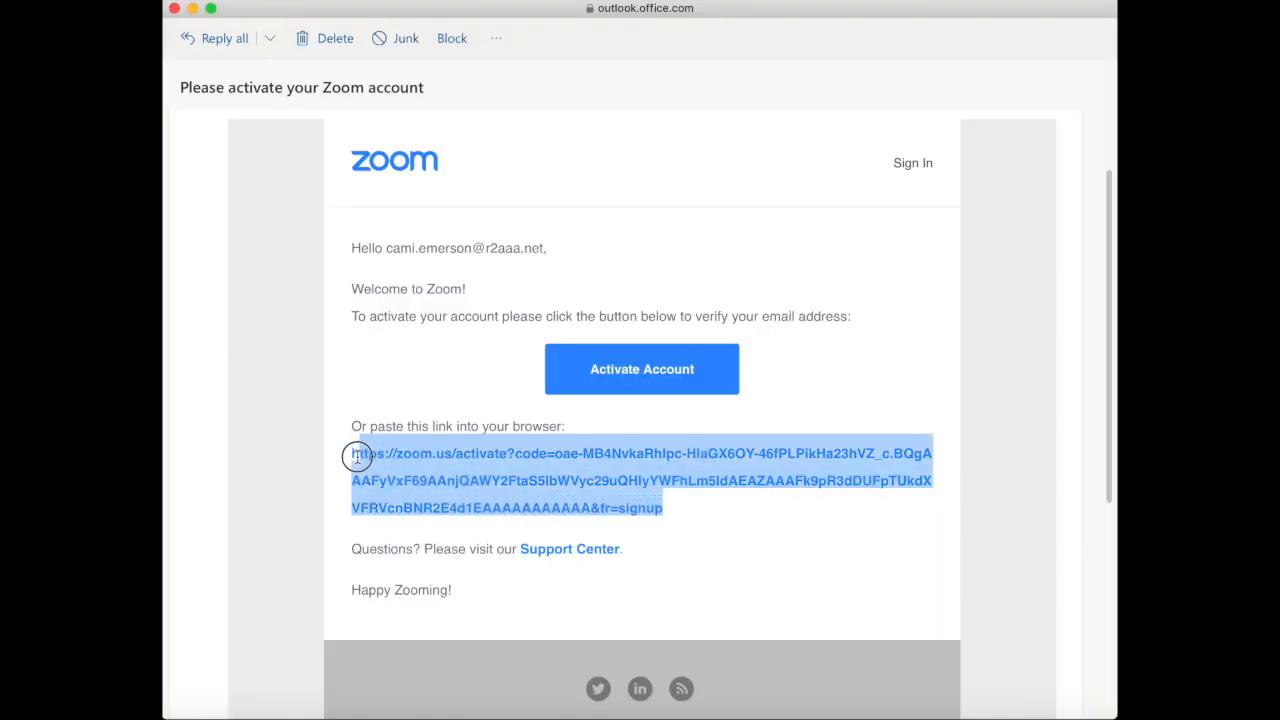
- Copy the activation link via the context menu's Copy Link
right_click(536, 480)
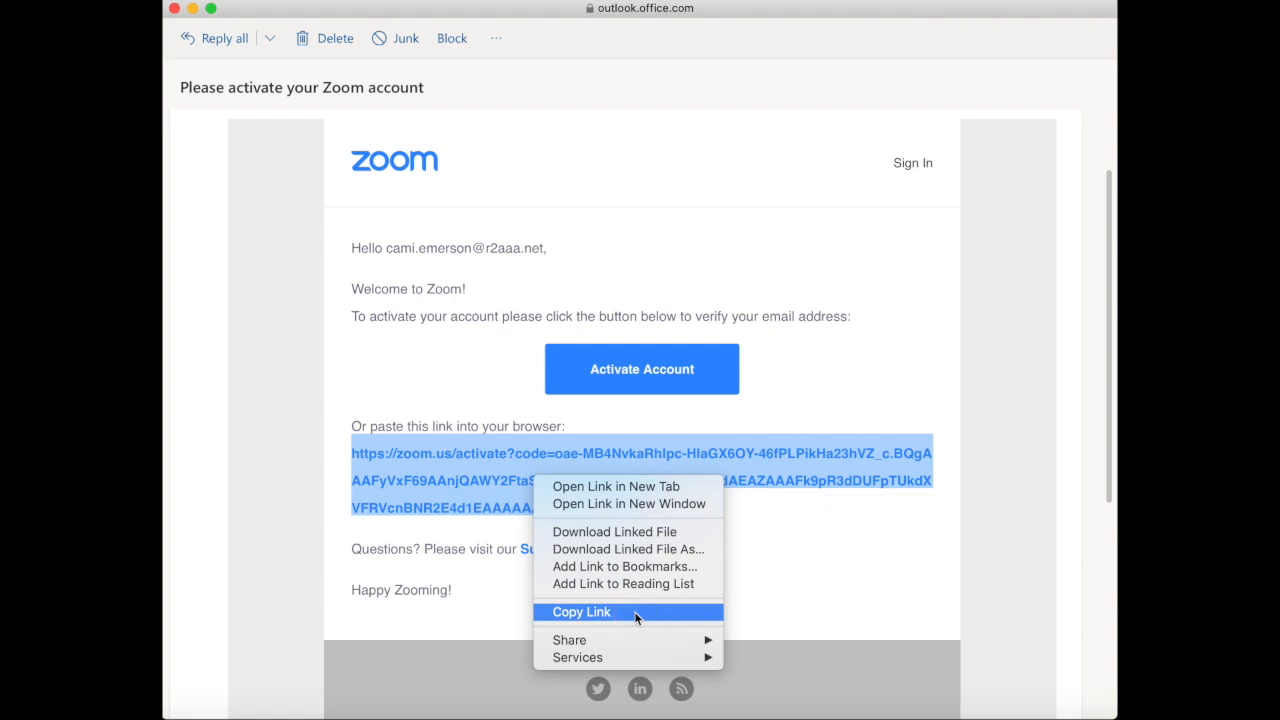
click(580, 612)
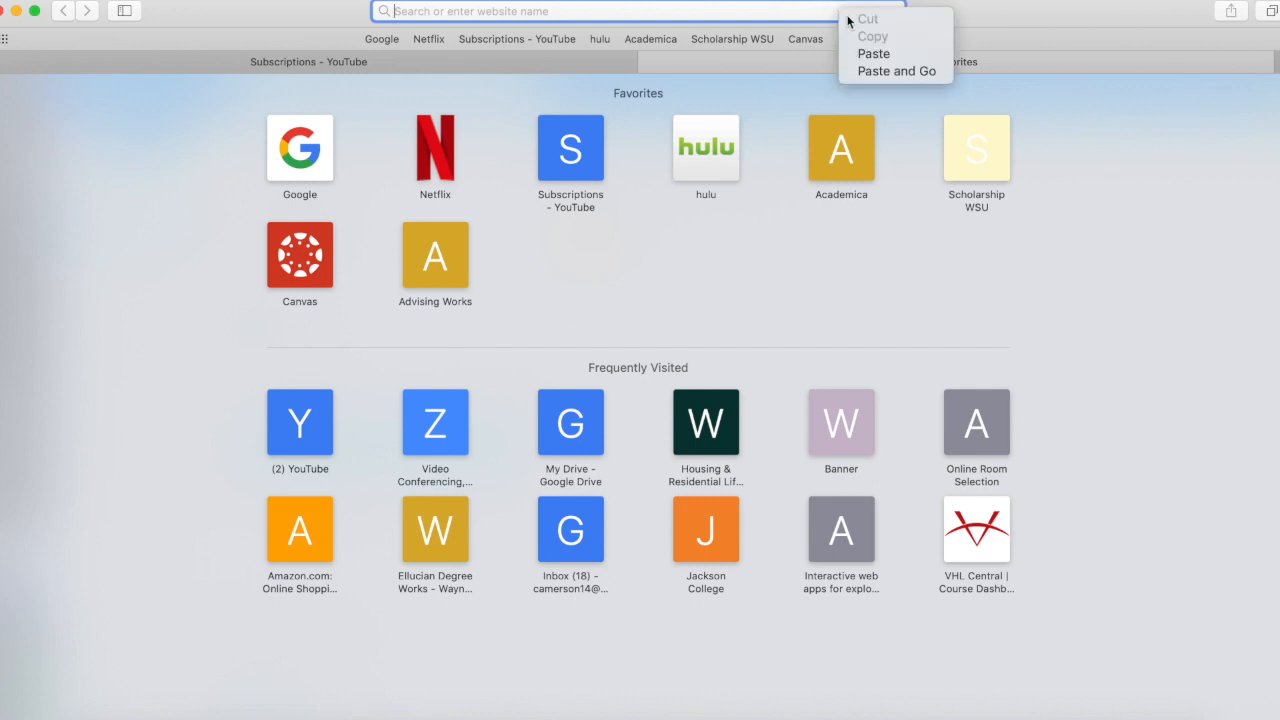
- Load the pasted activation link and continue past the Welcome to Zoom page
click(872, 52)
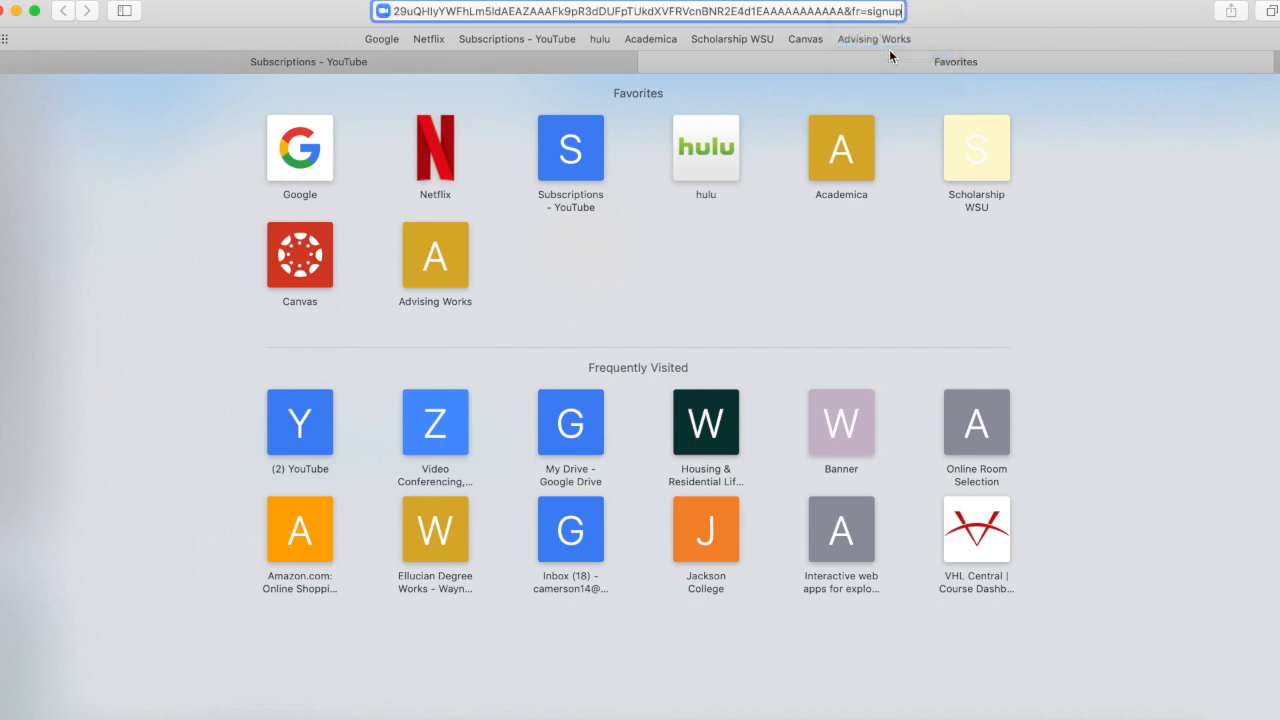
key(Return)
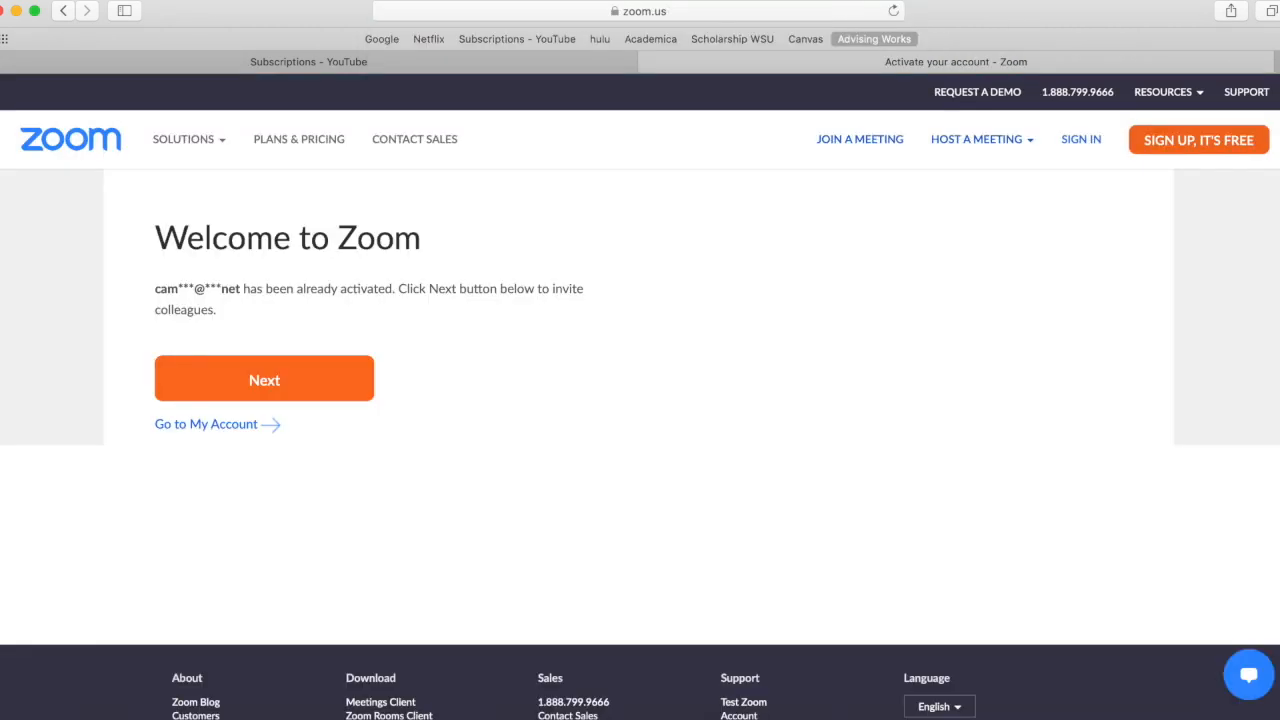
mouse_move(284, 380)
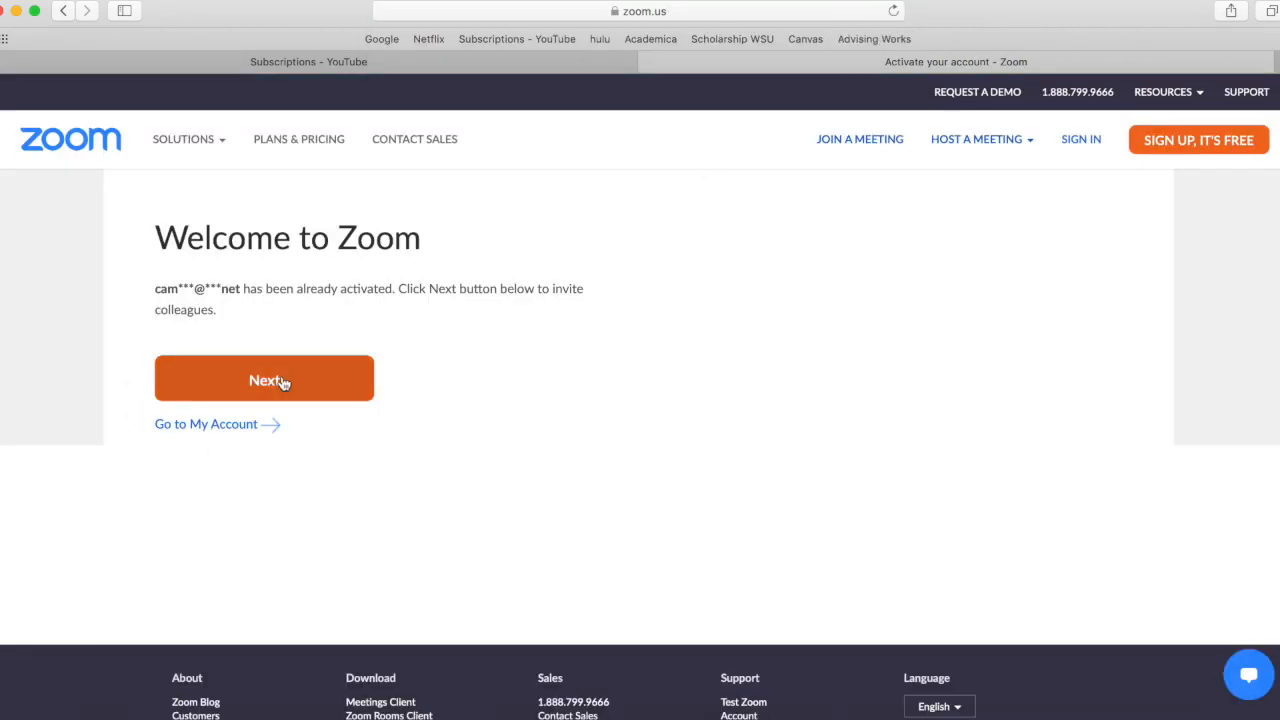
click(264, 378)
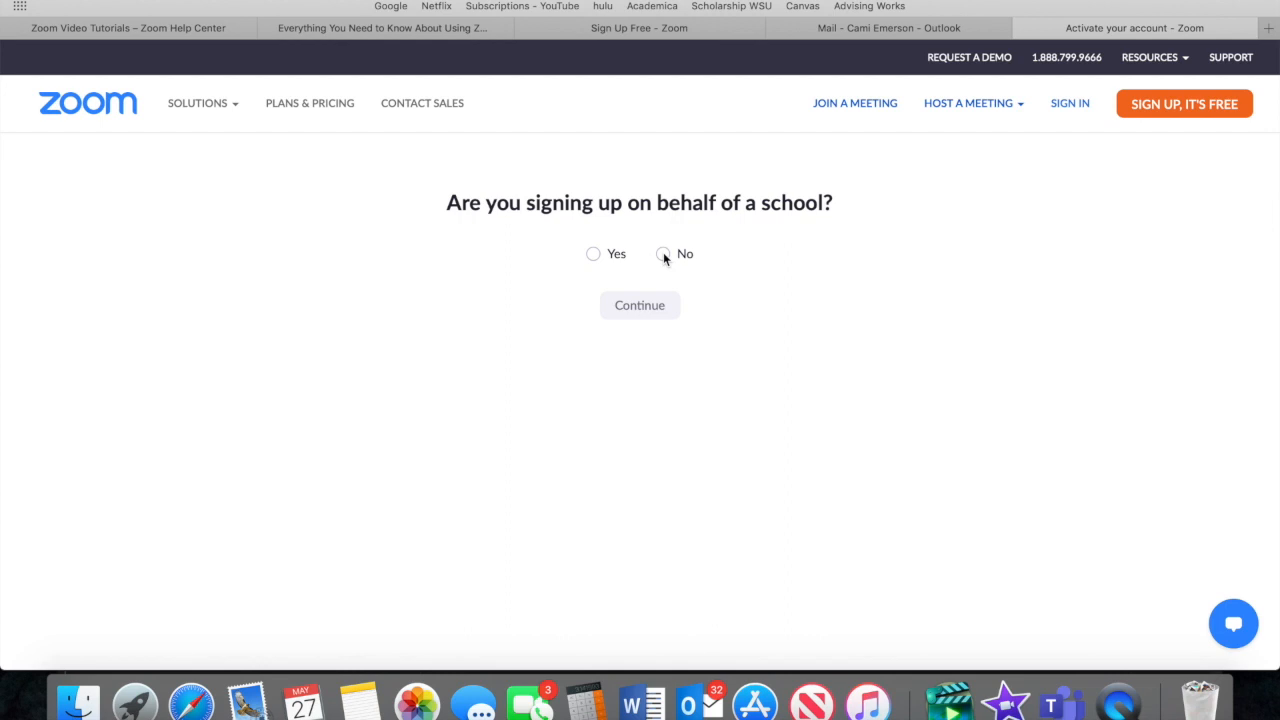
- Answer No to signing up on behalf of a school and continue
click(664, 252)
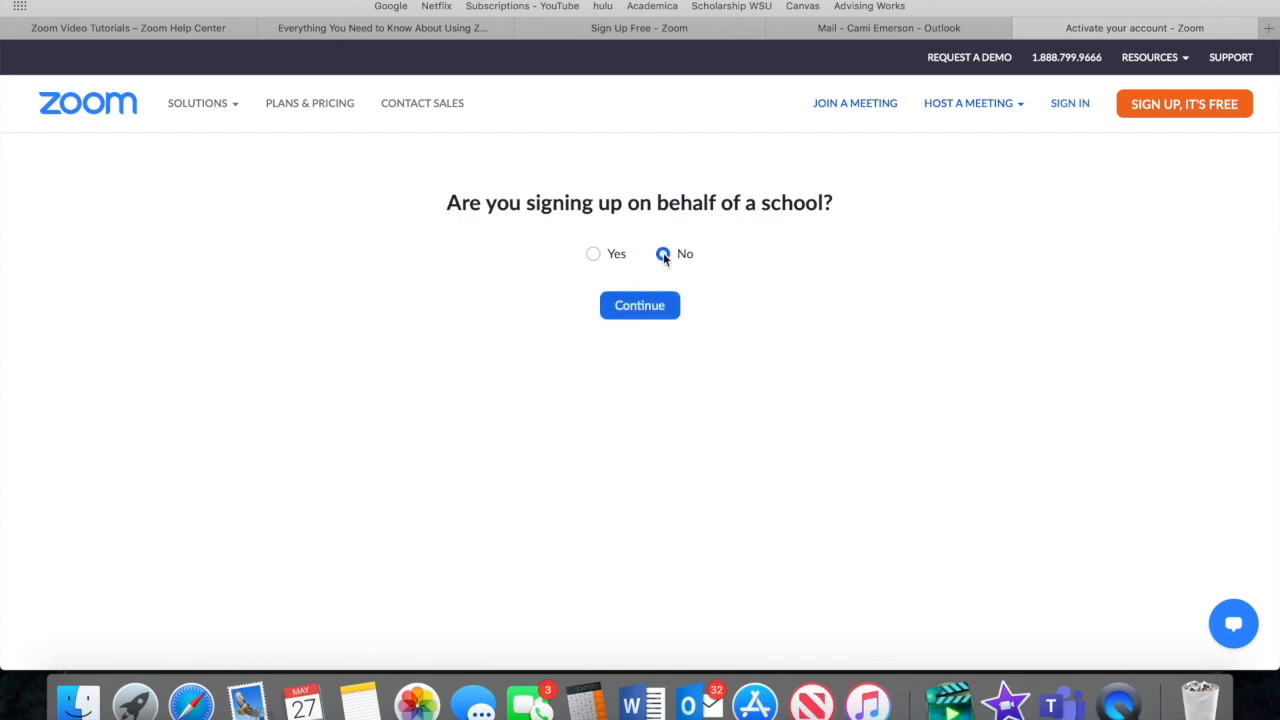
click(640, 304)
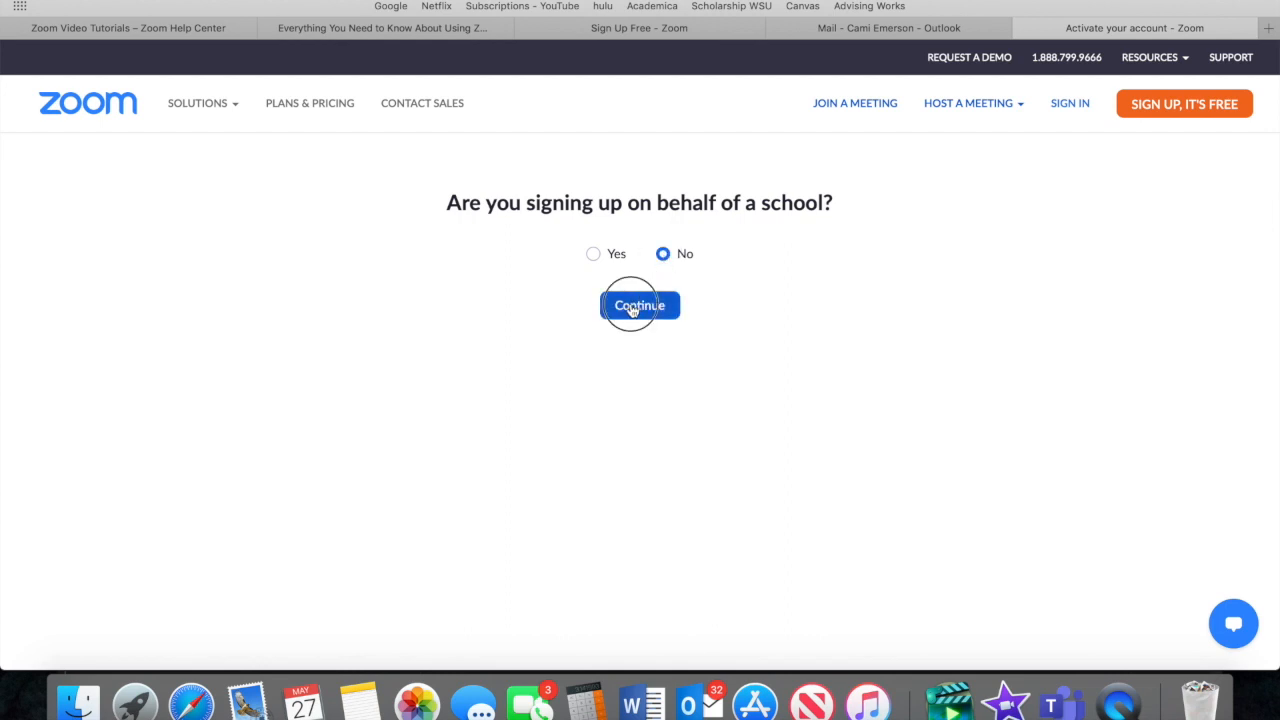
click(640, 304)
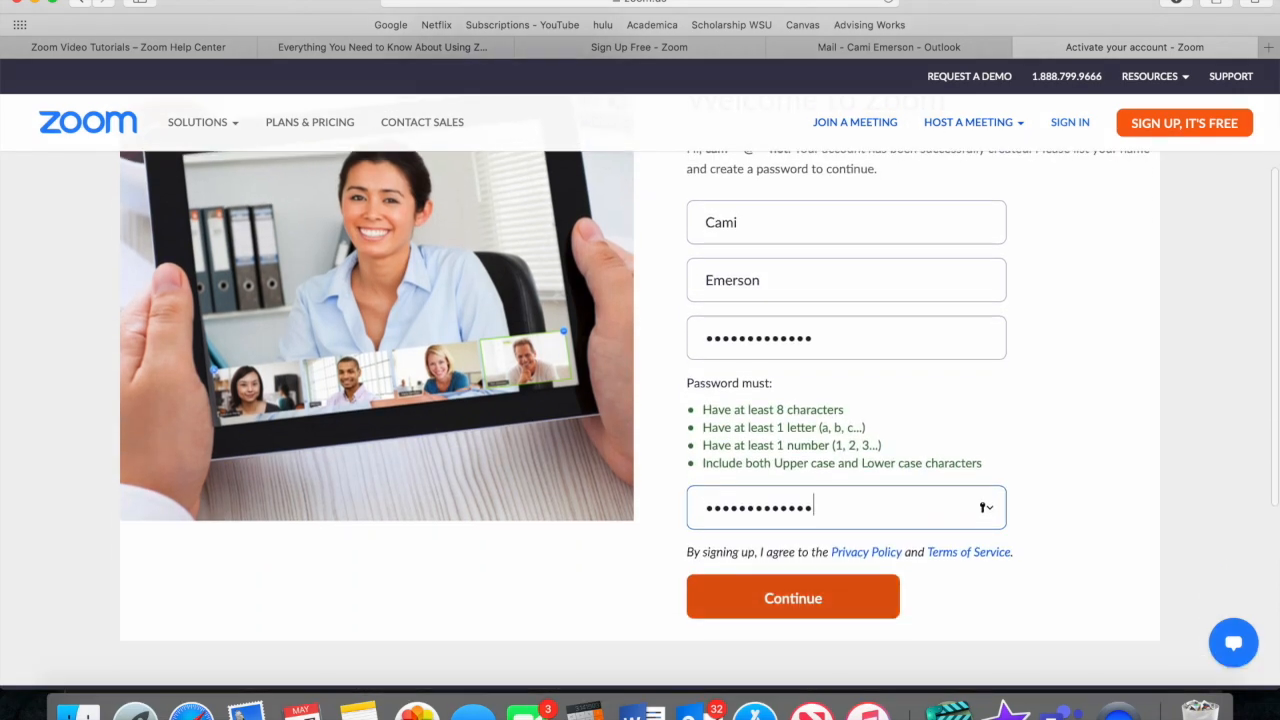
mouse_move(772, 612)
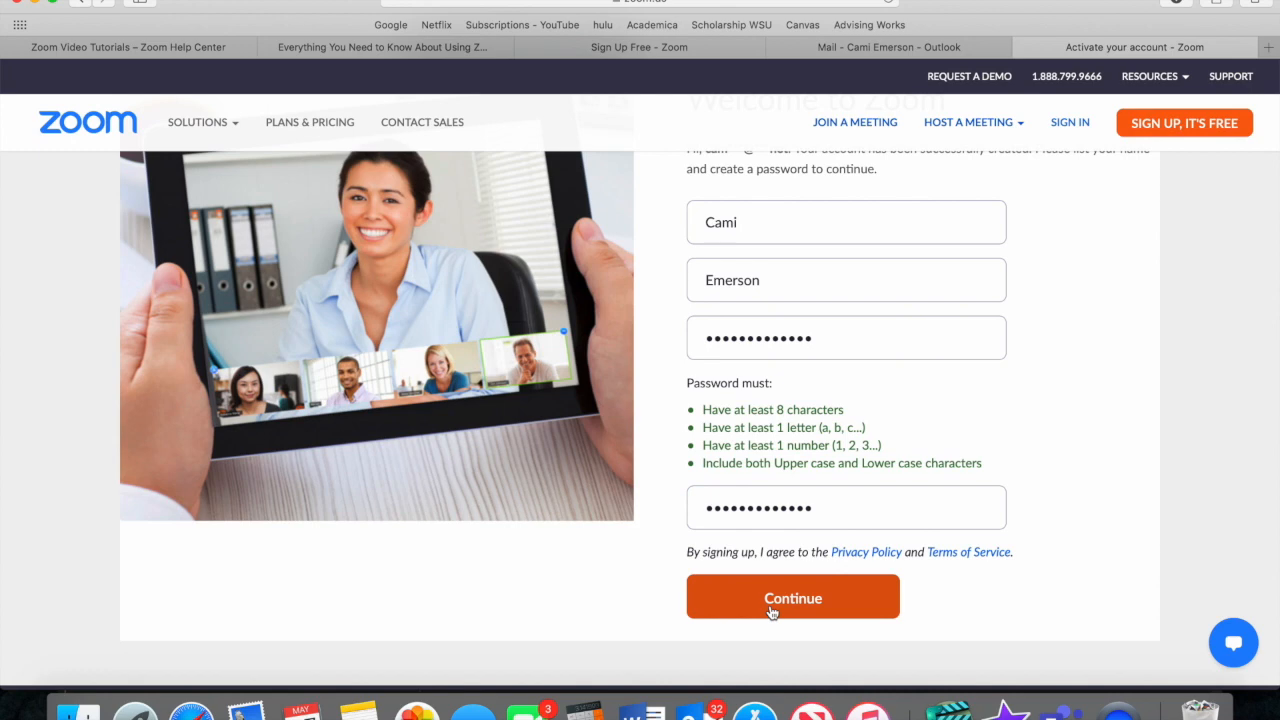
- Submit the filled-in name and password account details
click(792, 598)
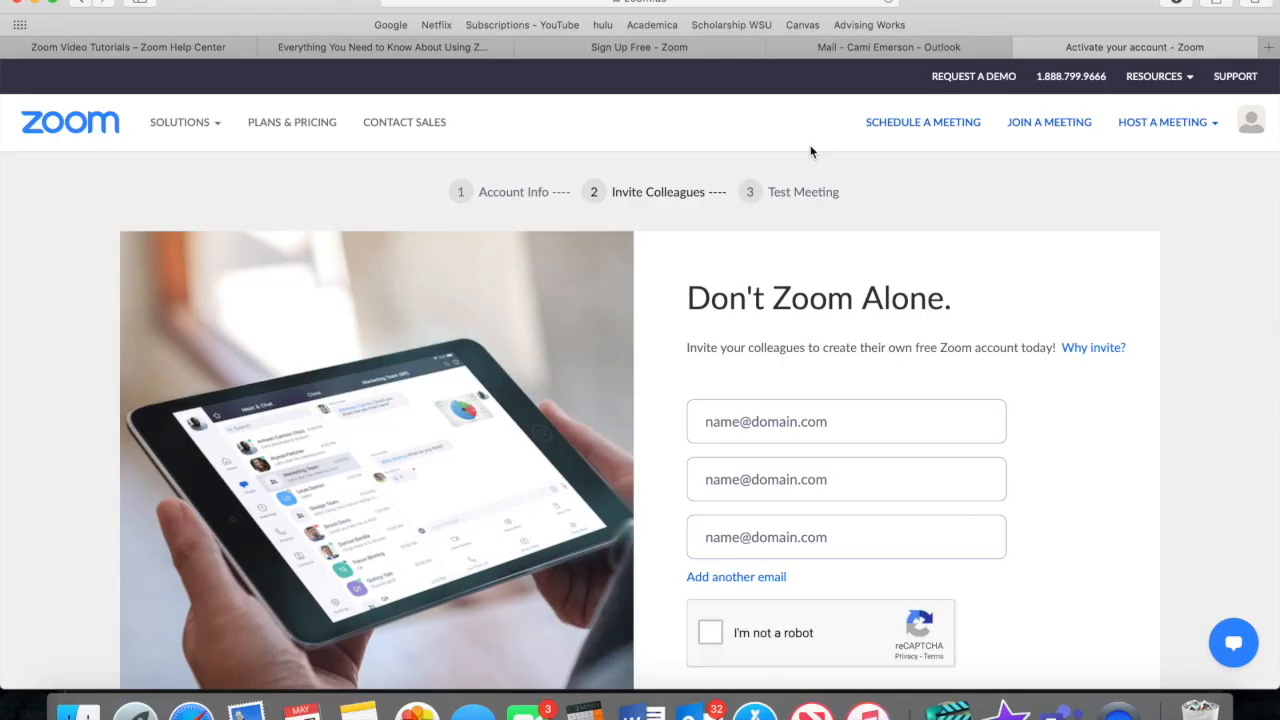
- Skip the Invite Colleagues step to reach the test meeting page
scroll(down, 3)
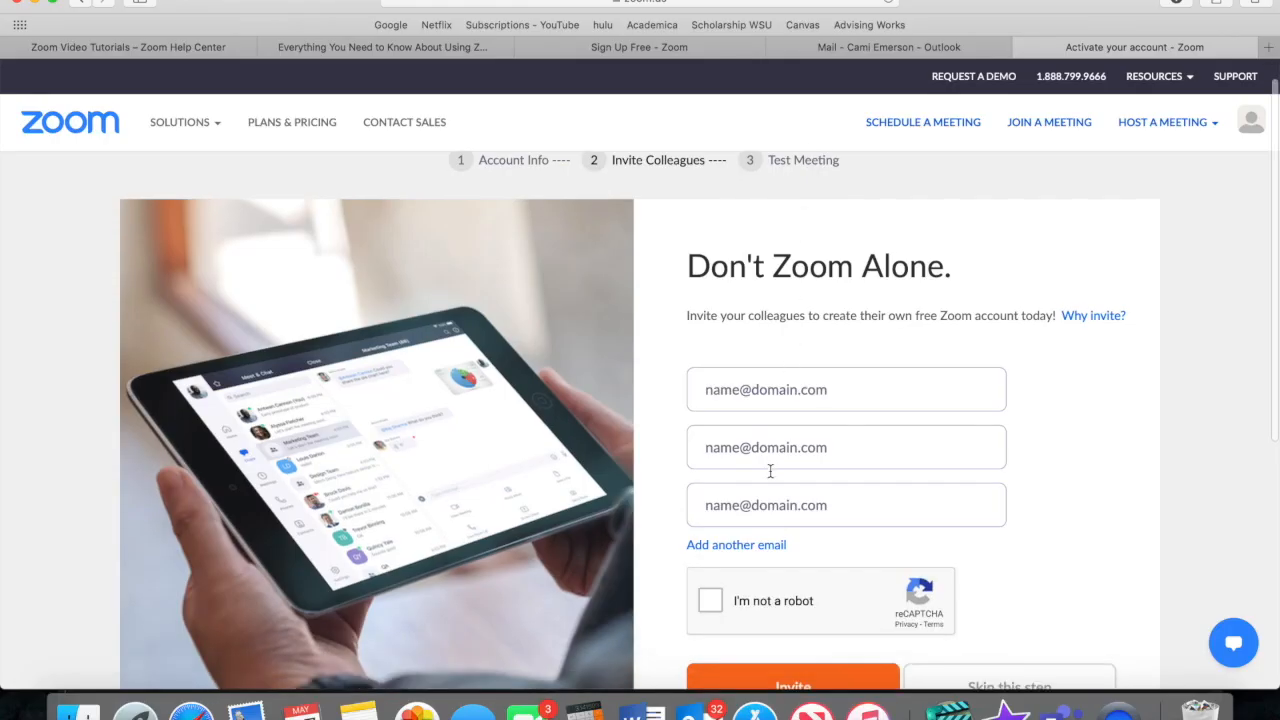
scroll(down, 3)
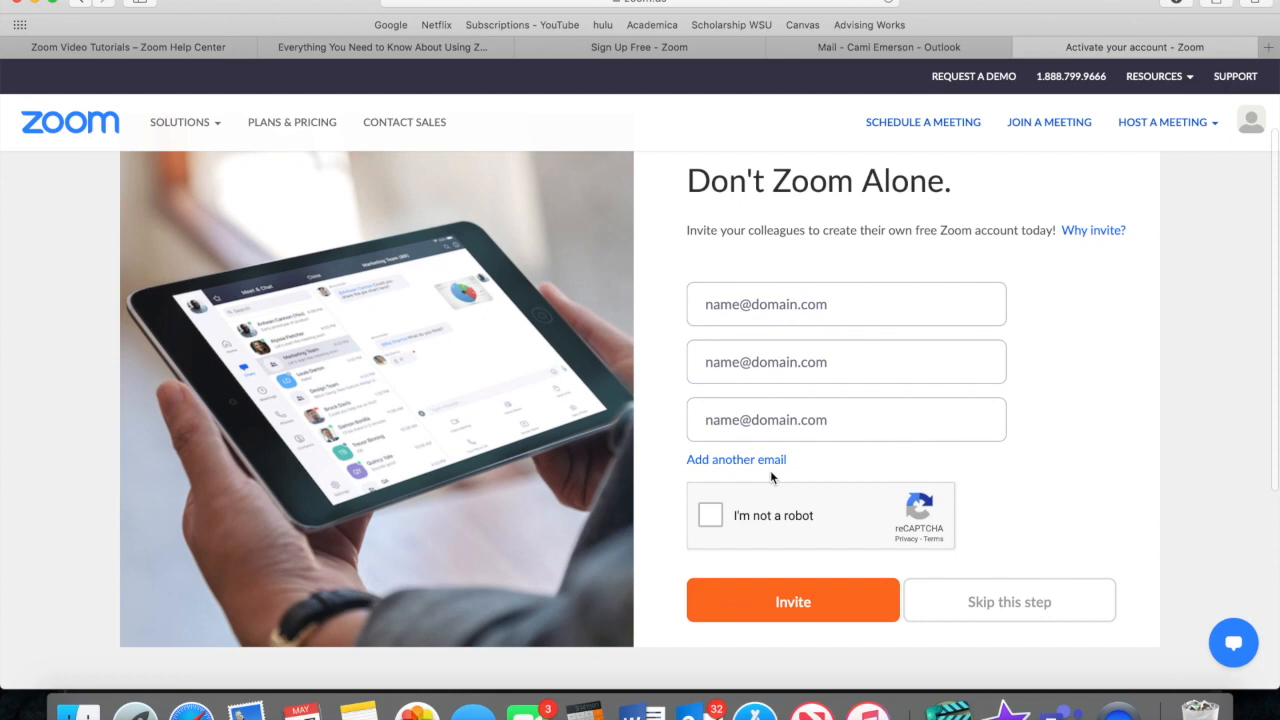
mouse_move(1000, 580)
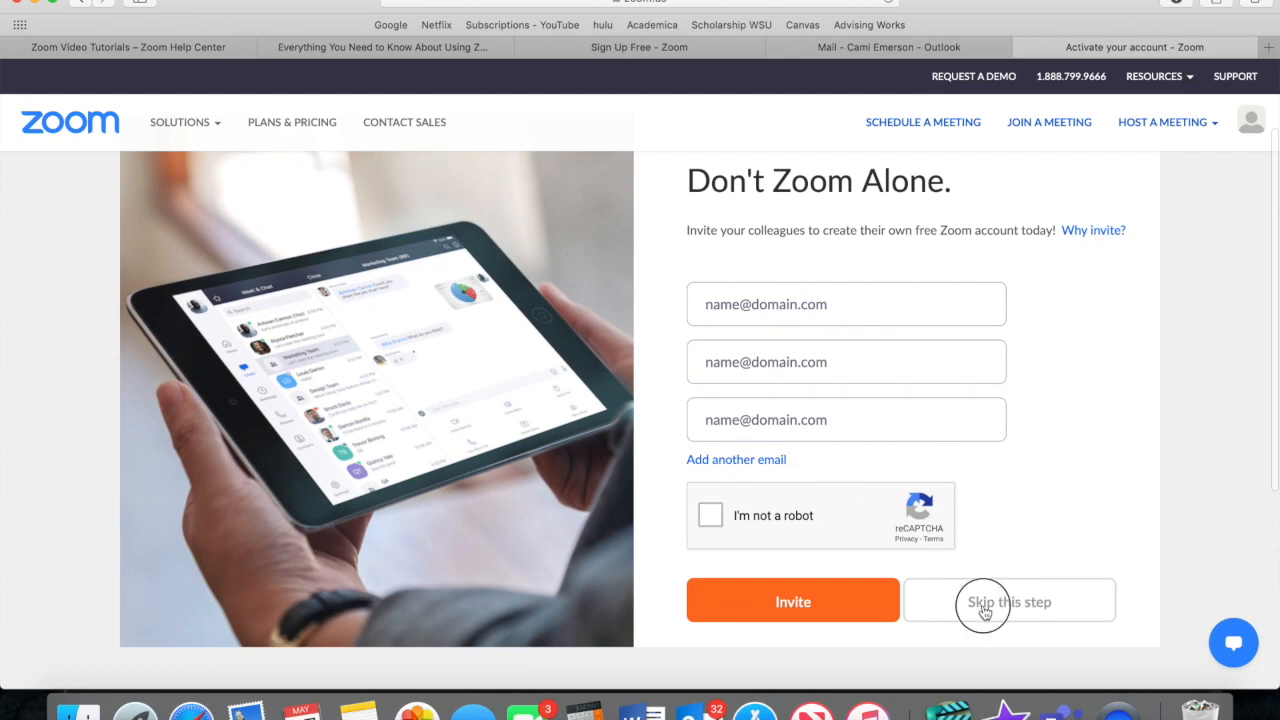
click(1008, 600)
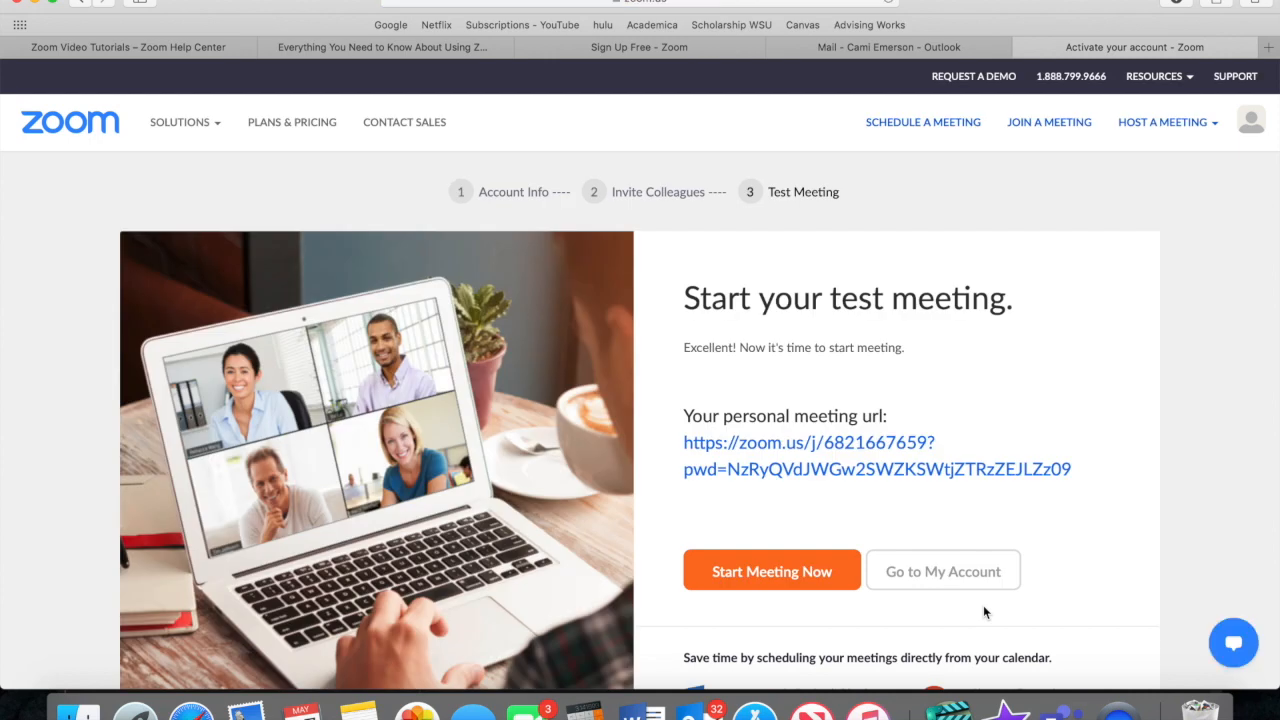
scroll(down, 3)
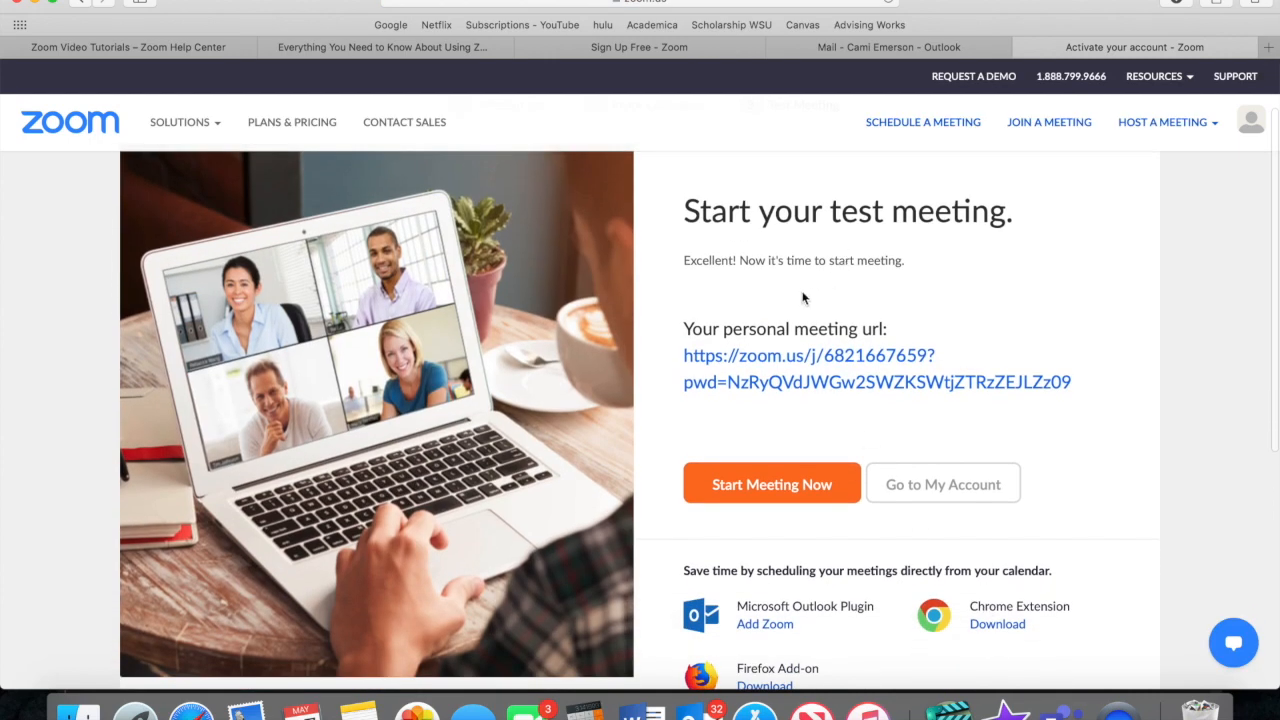
mouse_move(772, 484)
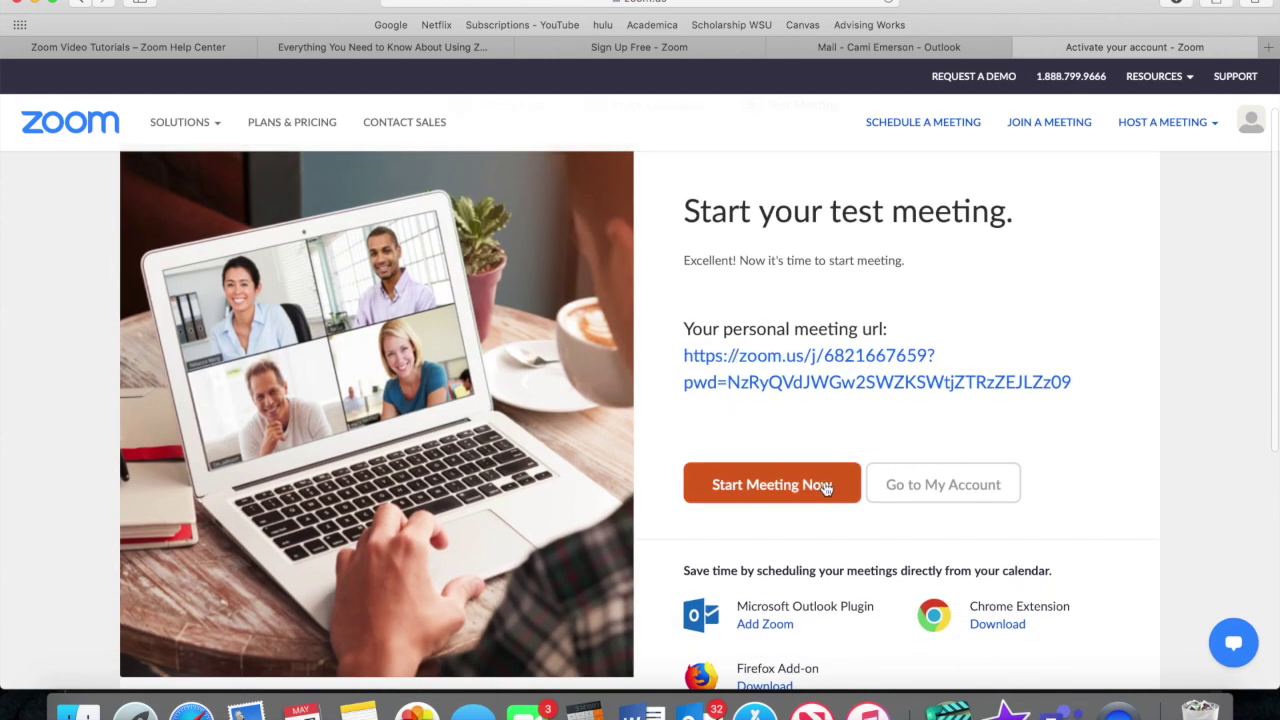
mouse_move(940, 490)
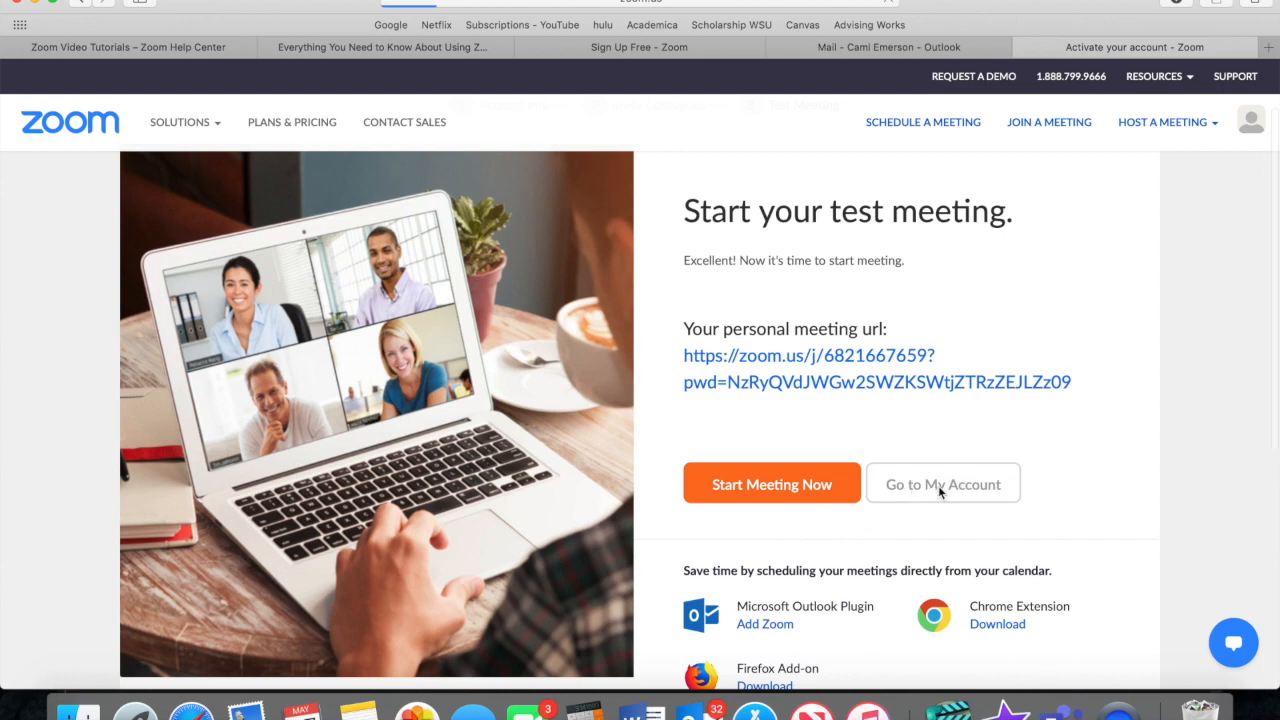
click(942, 484)
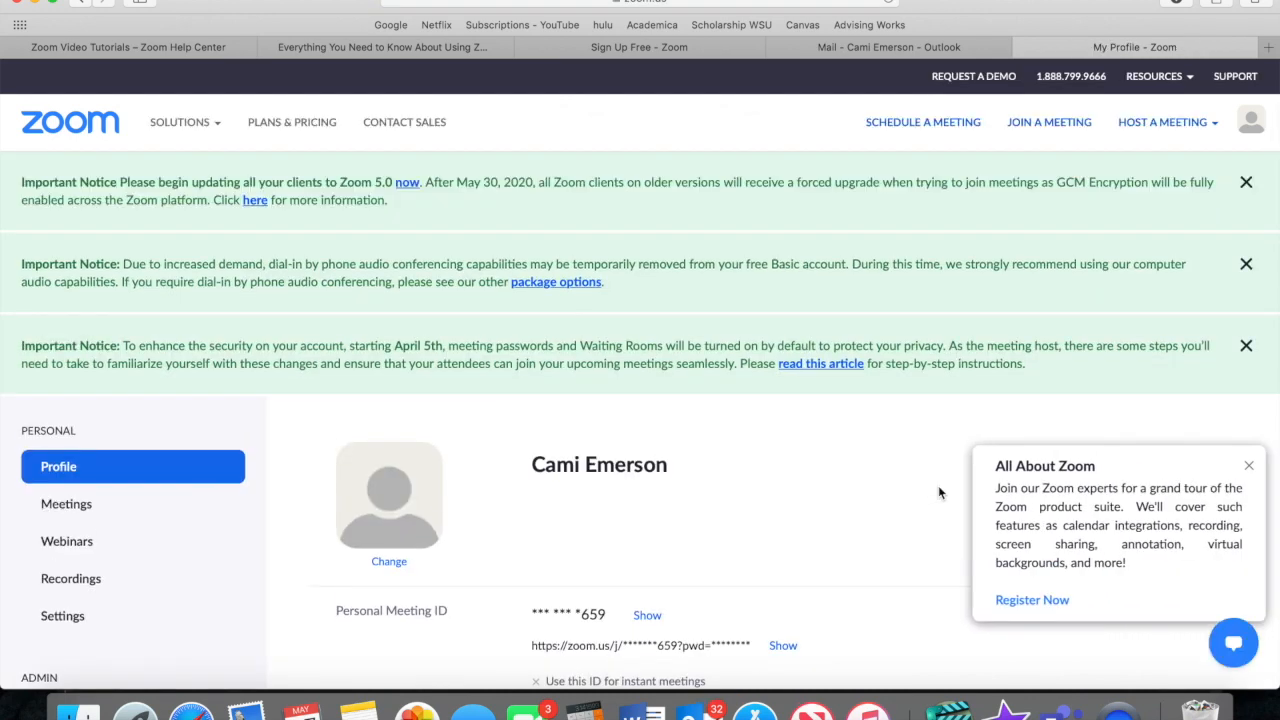
scroll(down, 3)
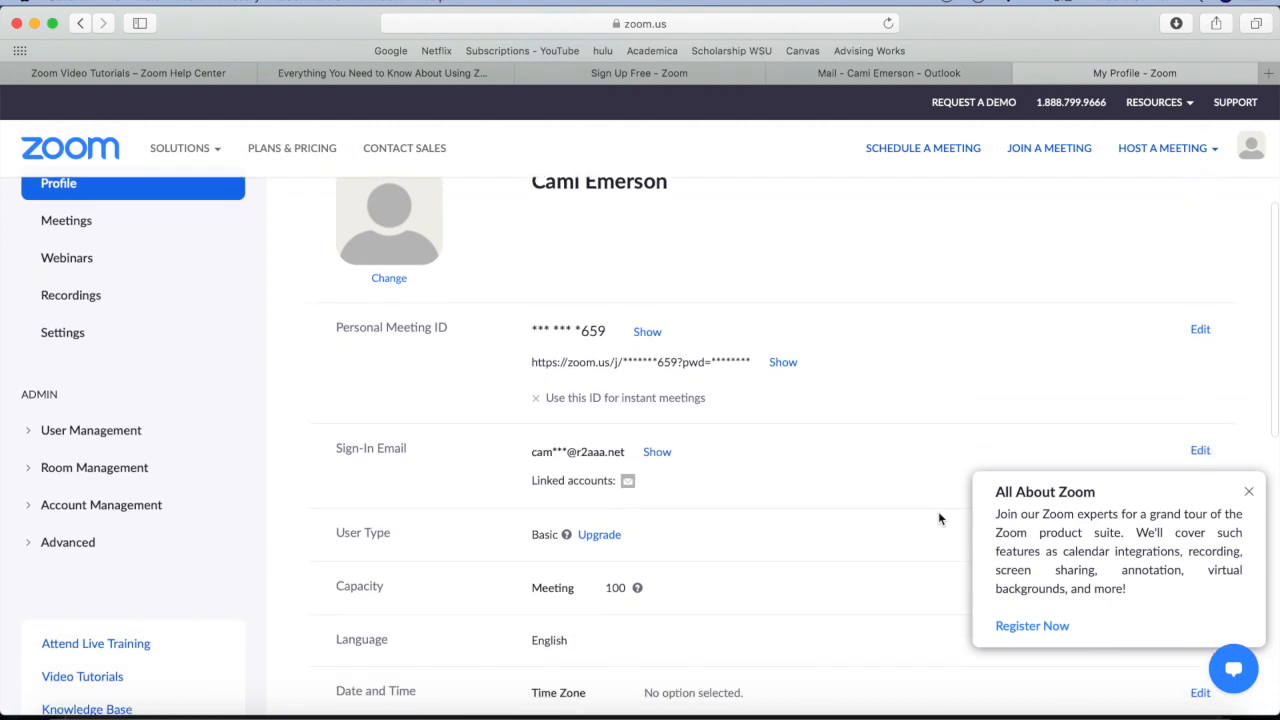
scroll(down, 3)
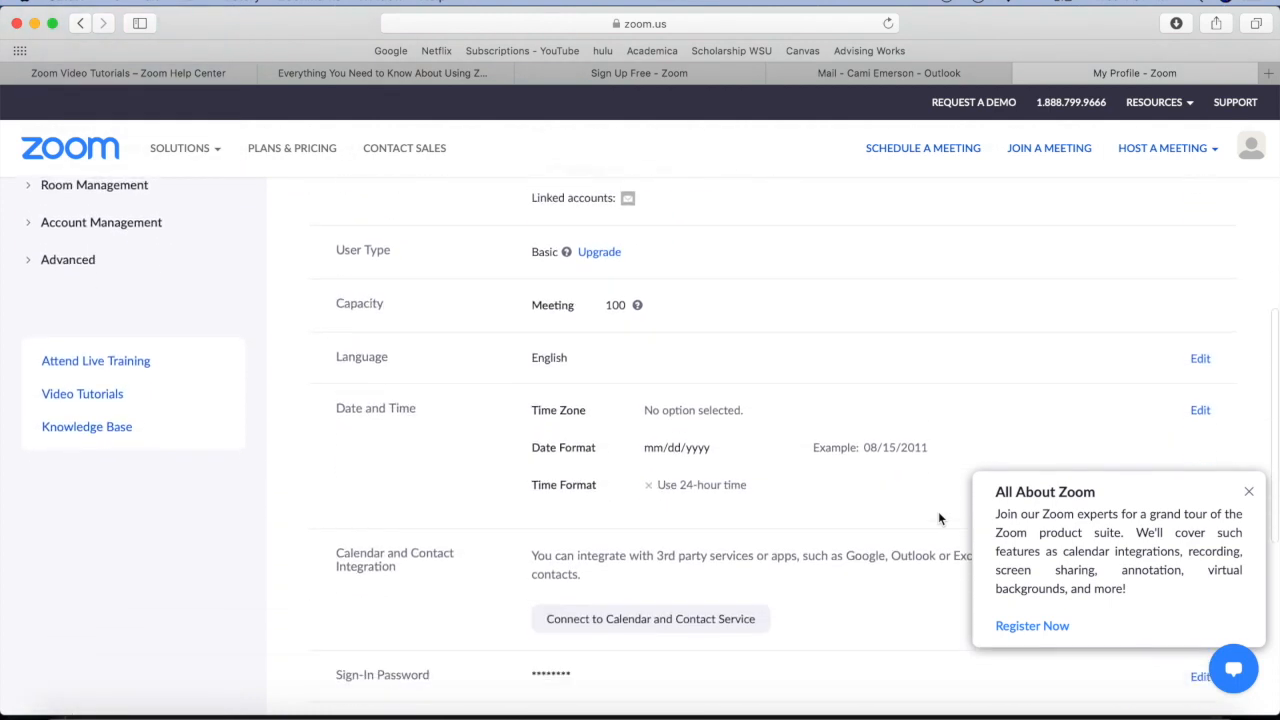
scroll(down, 3)
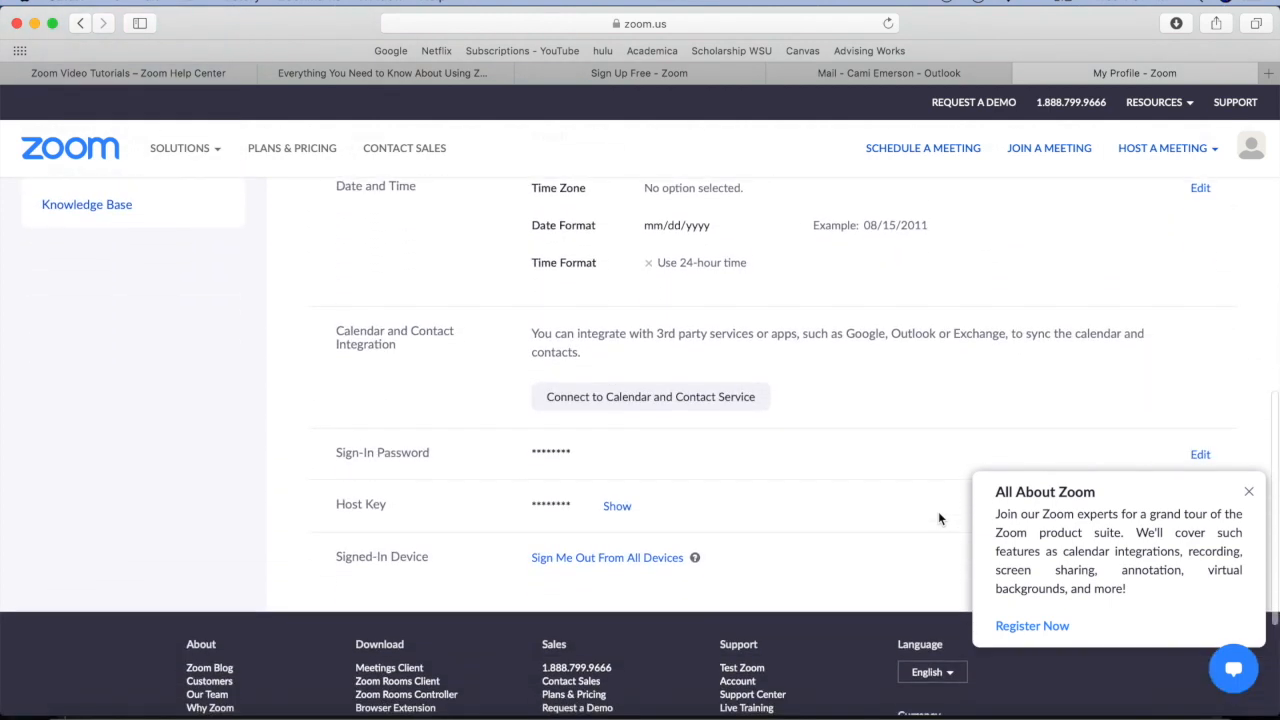